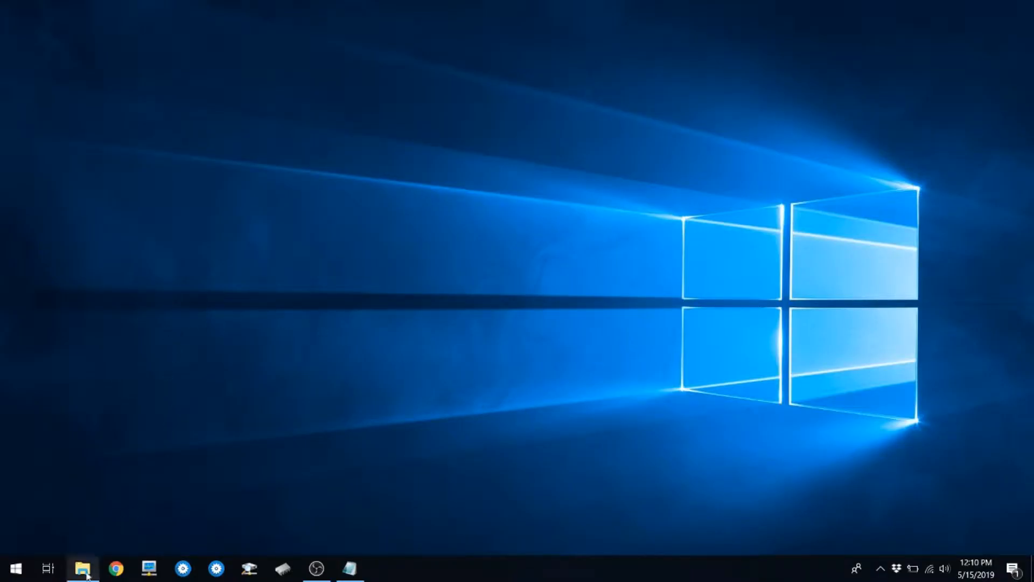
# - Open Downloads > M32xV2_1_1 > M327V2 Application and select the Flight Systems M2M Setup installer
pyautogui.click(80, 568)
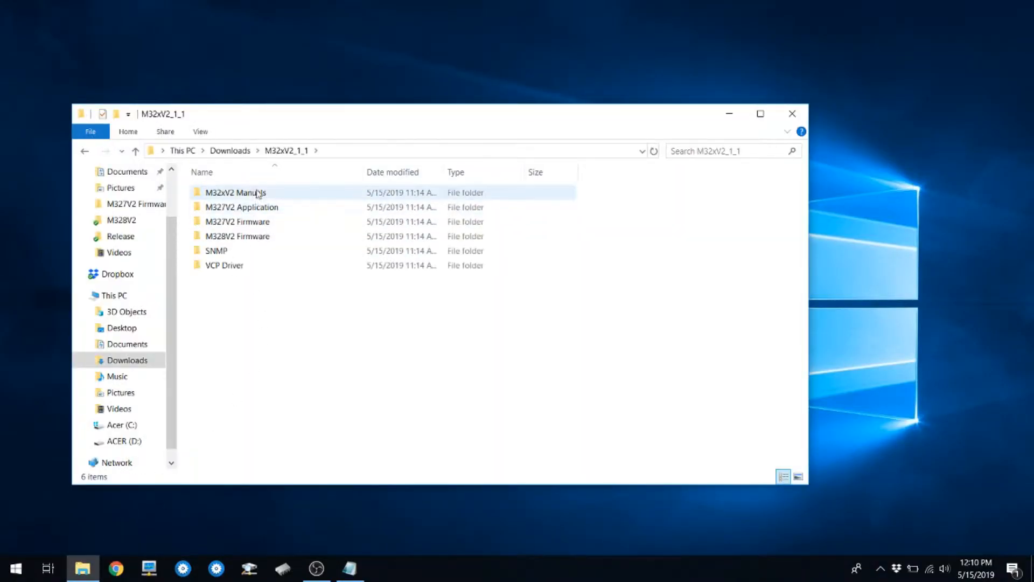
pyautogui.click(241, 207)
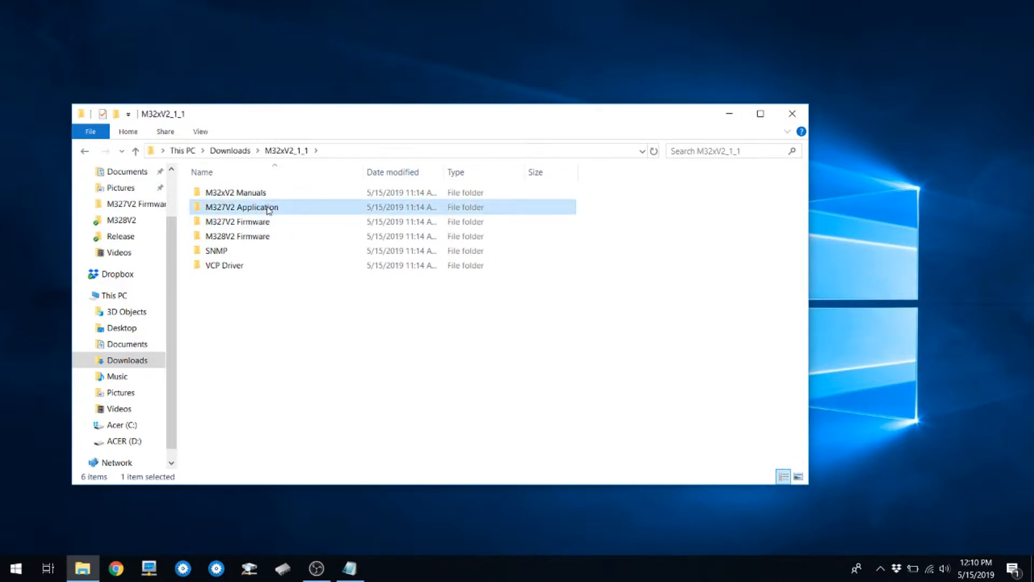
pyautogui.moveTo(269, 208)
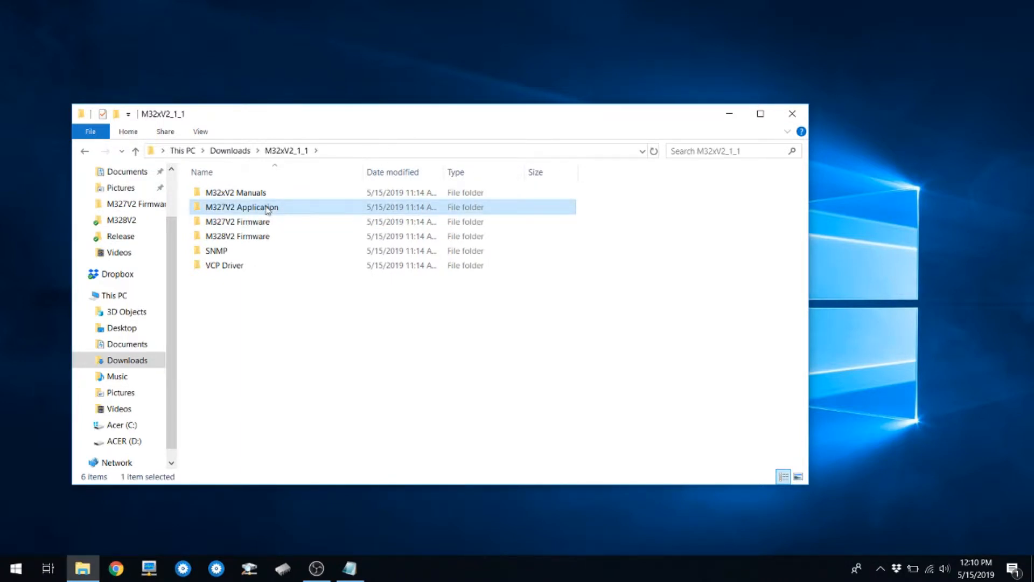
pyautogui.doubleClick(242, 207)
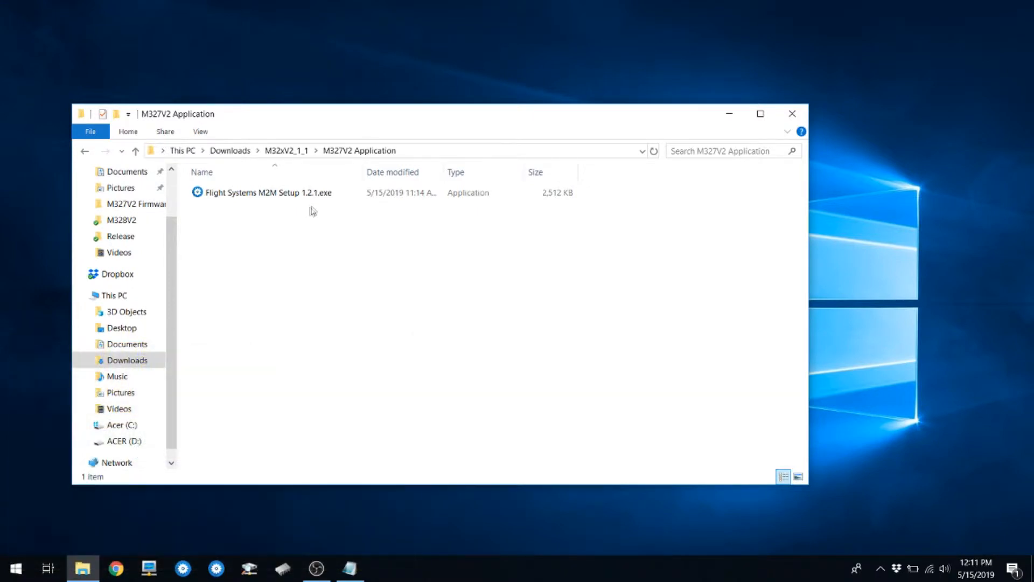
pyautogui.click(267, 192)
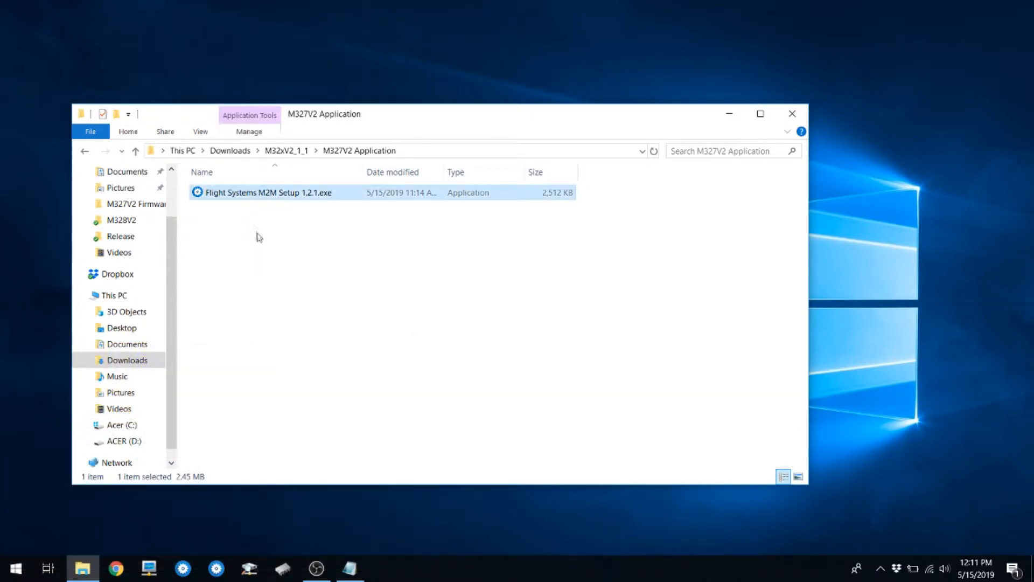
# - Launch Flight Systems M2M Setup, verify the modem's COM port, and connect to the modem
pyautogui.doubleClick(267, 193)
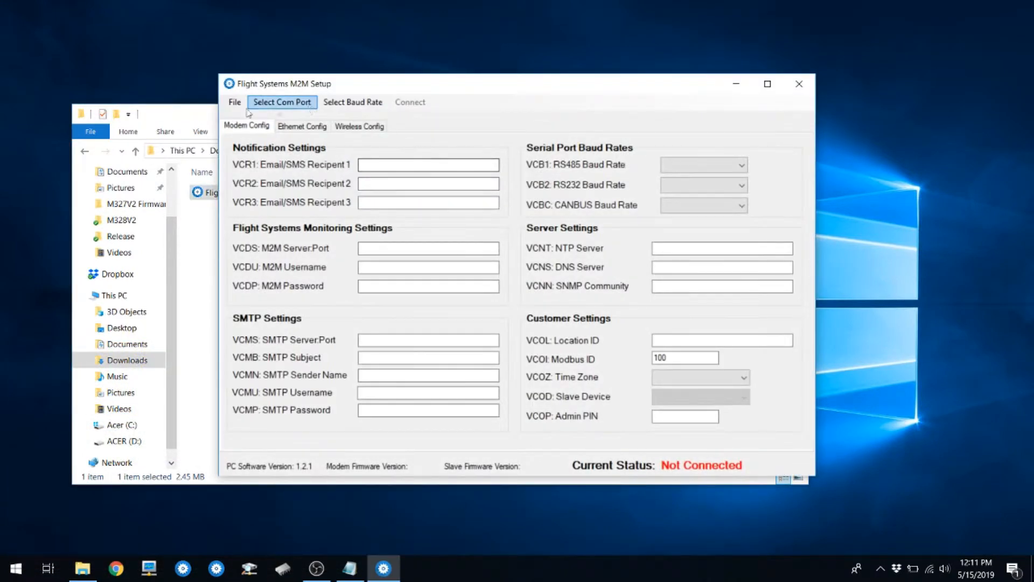
pyautogui.click(282, 103)
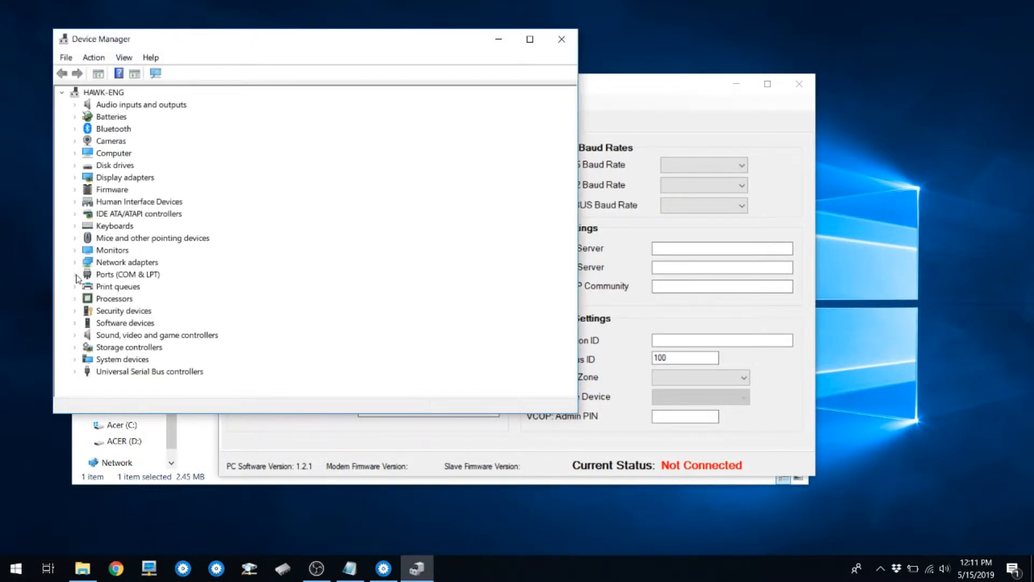
pyautogui.click(74, 274)
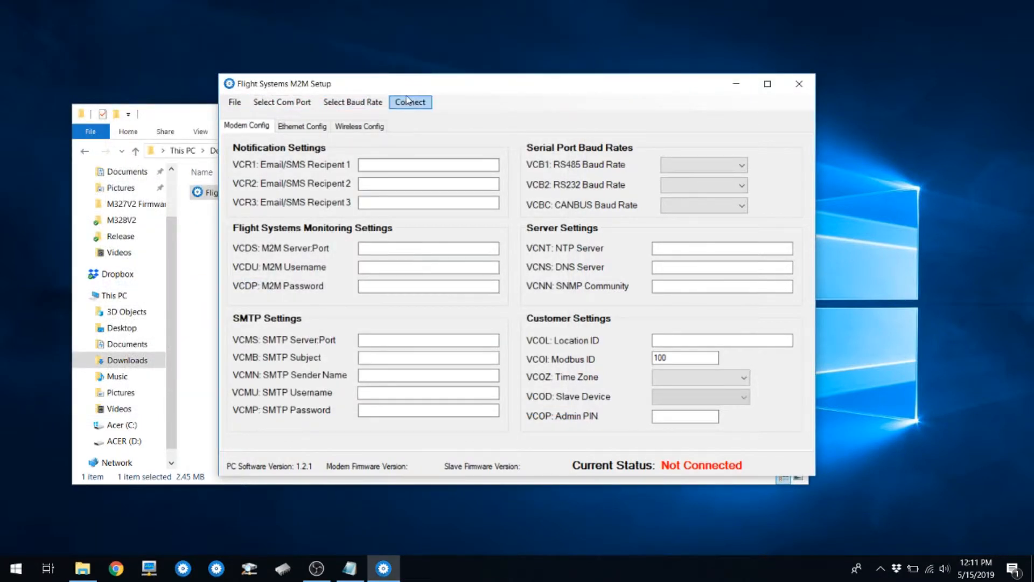
pyautogui.click(410, 101)
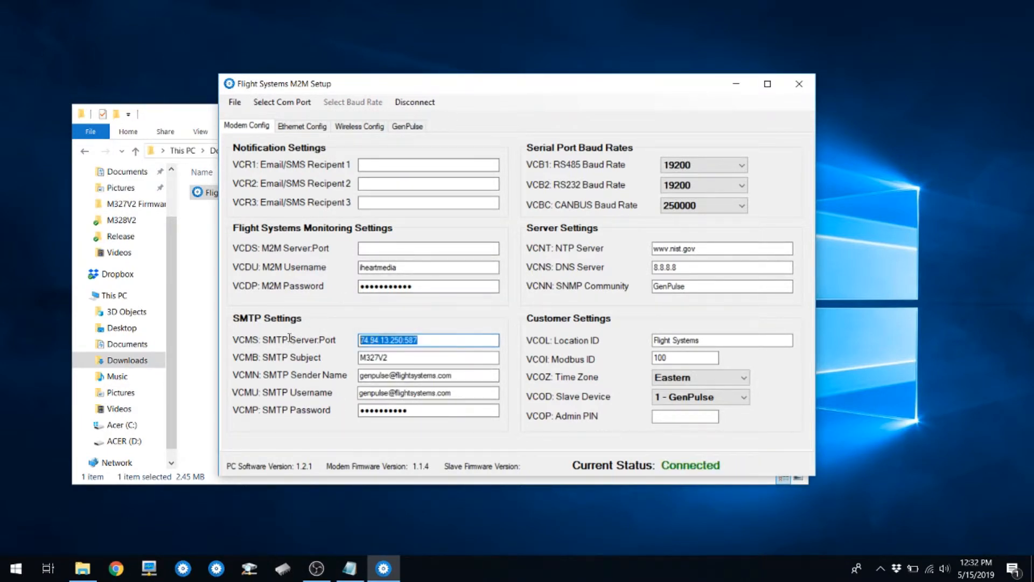
# - Change the SMTP subject to 'My Generator Location'
pyautogui.click(428, 358)
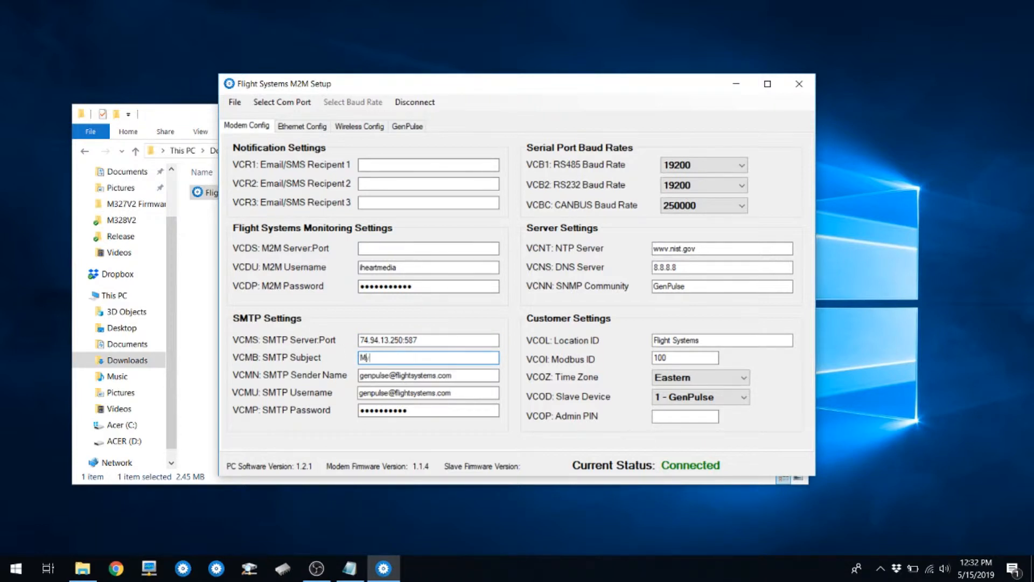
pyautogui.write('y Gener')
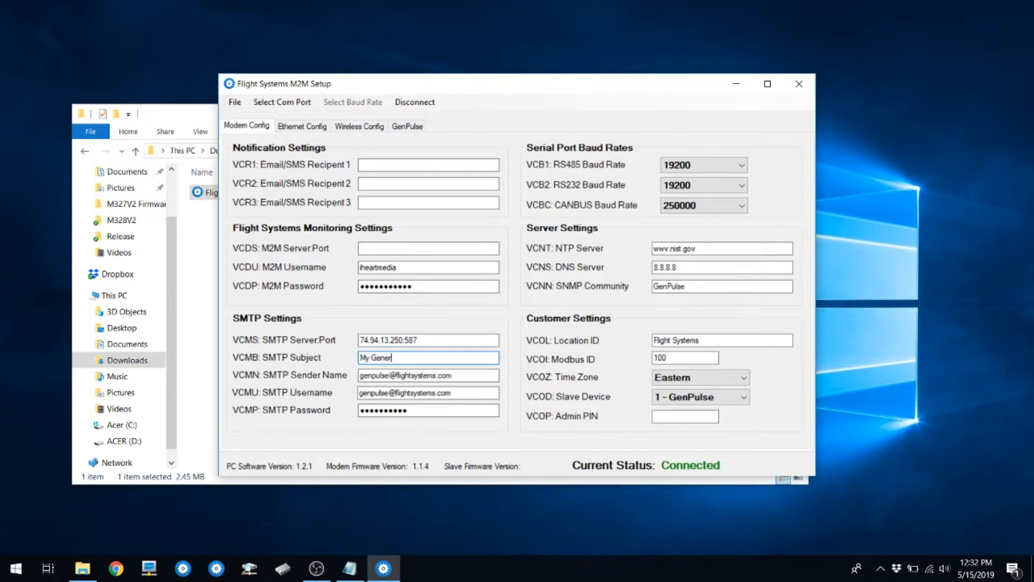
pyautogui.write('ator')
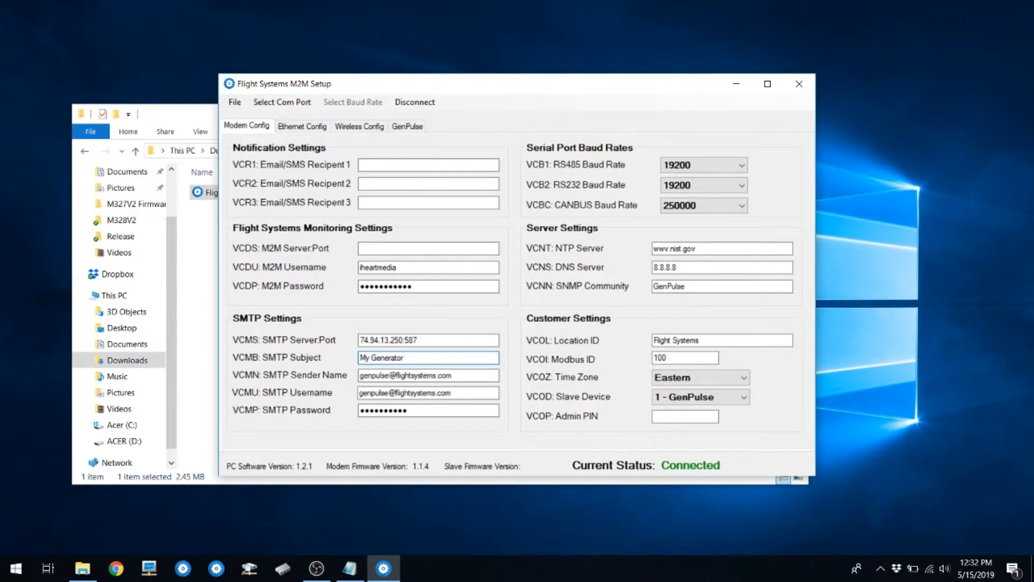
pyautogui.write('Location')
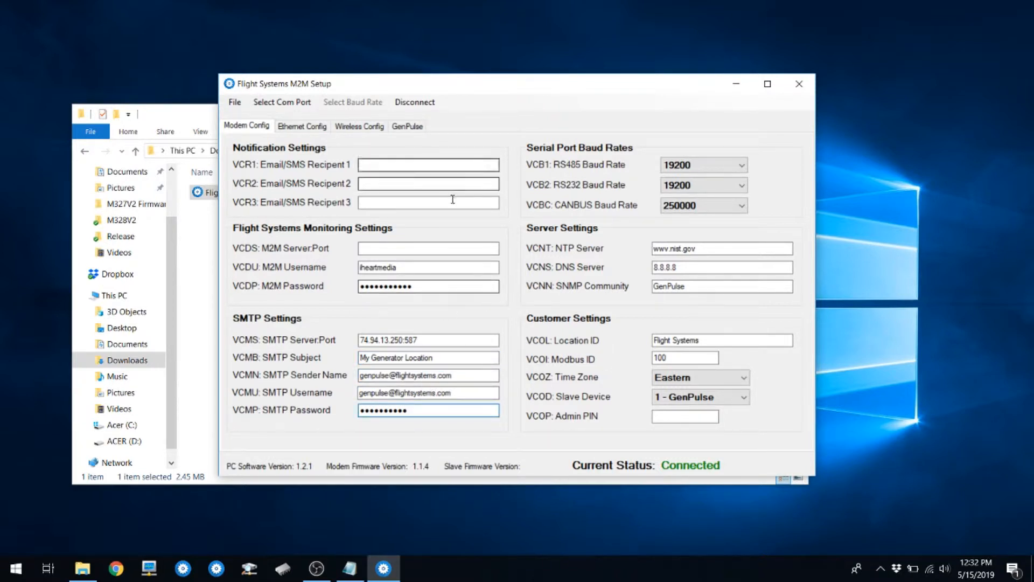
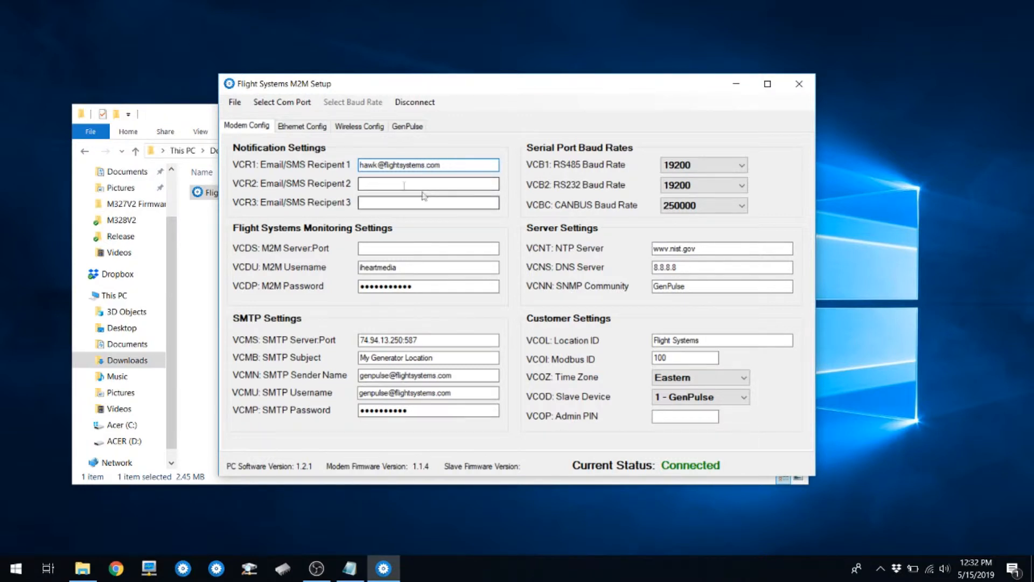
# - Enter the first alert recipient's email address and send the settings to the modem
pyautogui.click(428, 183)
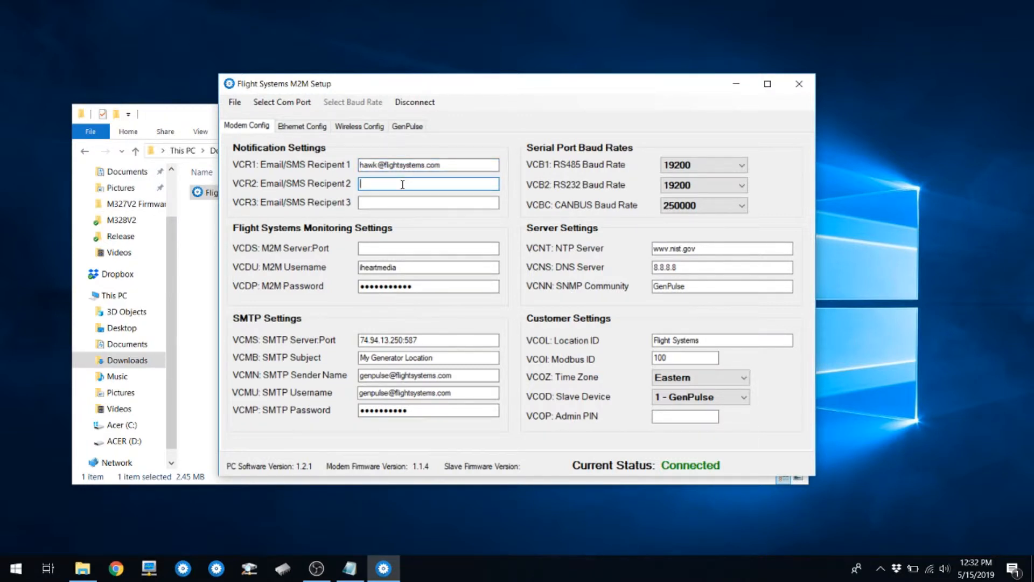
pyautogui.click(429, 202)
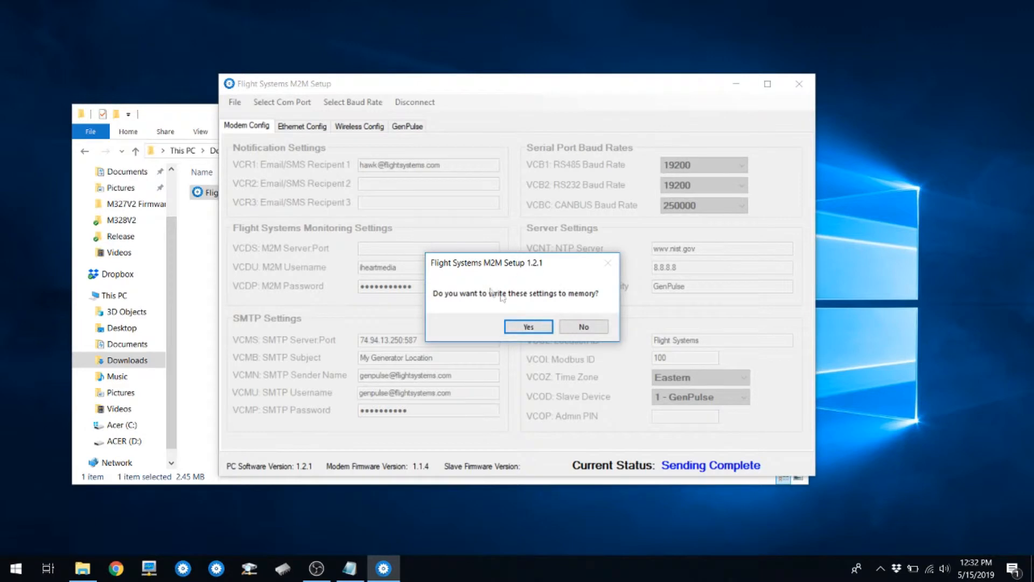
# - Confirm writing the settings to modem memory, then view the Ethernet Config settings
pyautogui.click(528, 327)
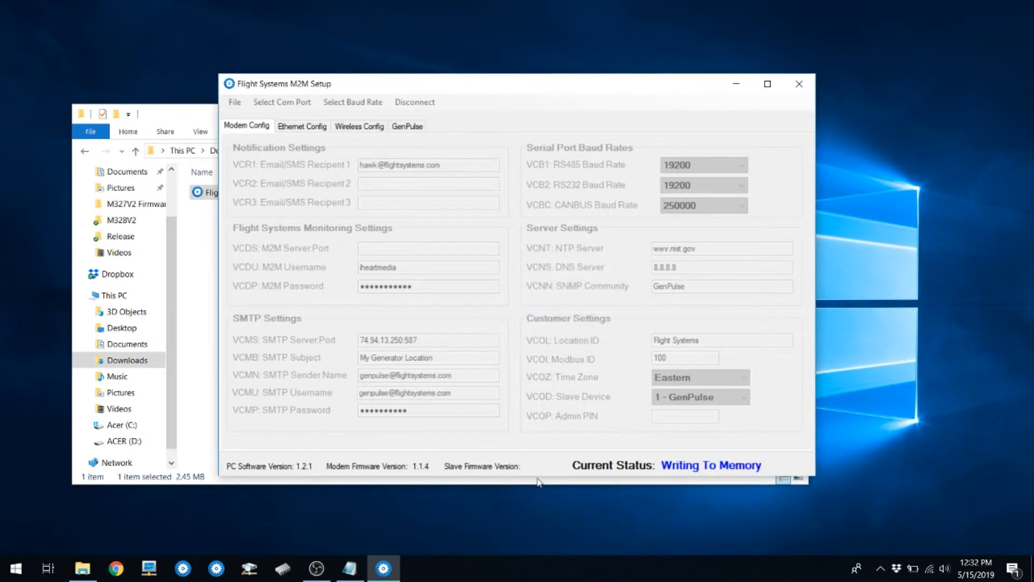
pyautogui.moveTo(538, 473)
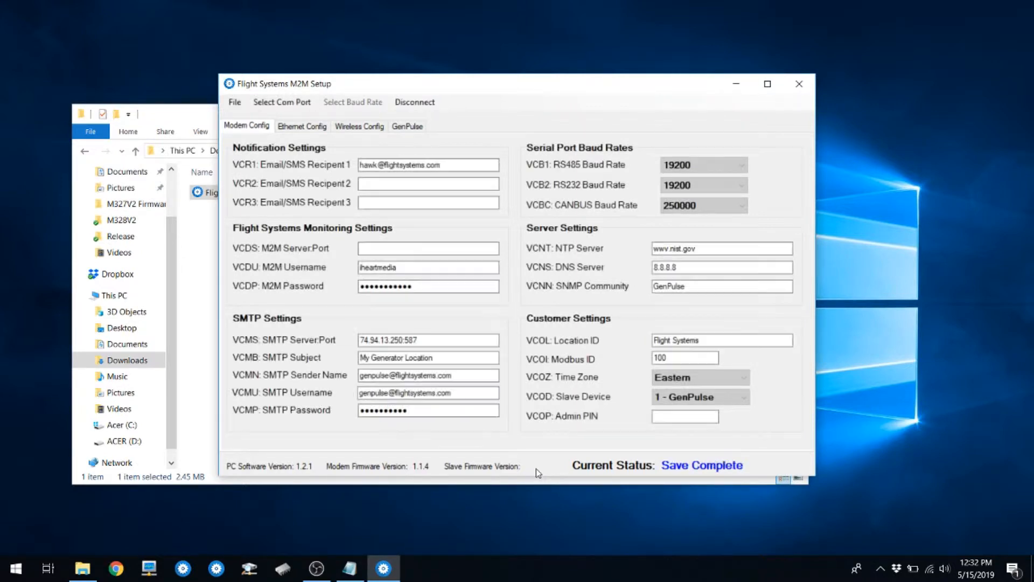
pyautogui.moveTo(694, 469)
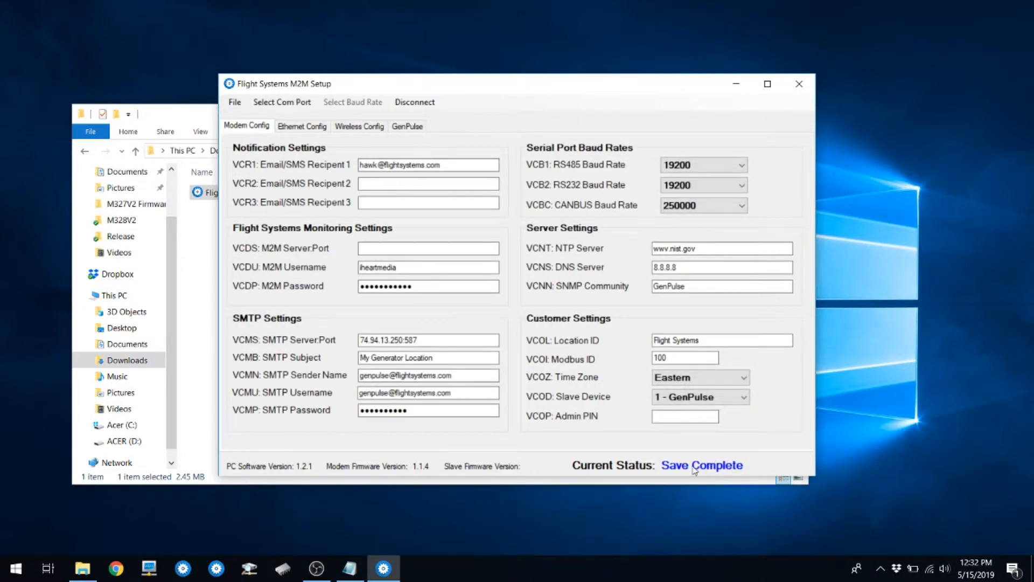
pyautogui.click(302, 126)
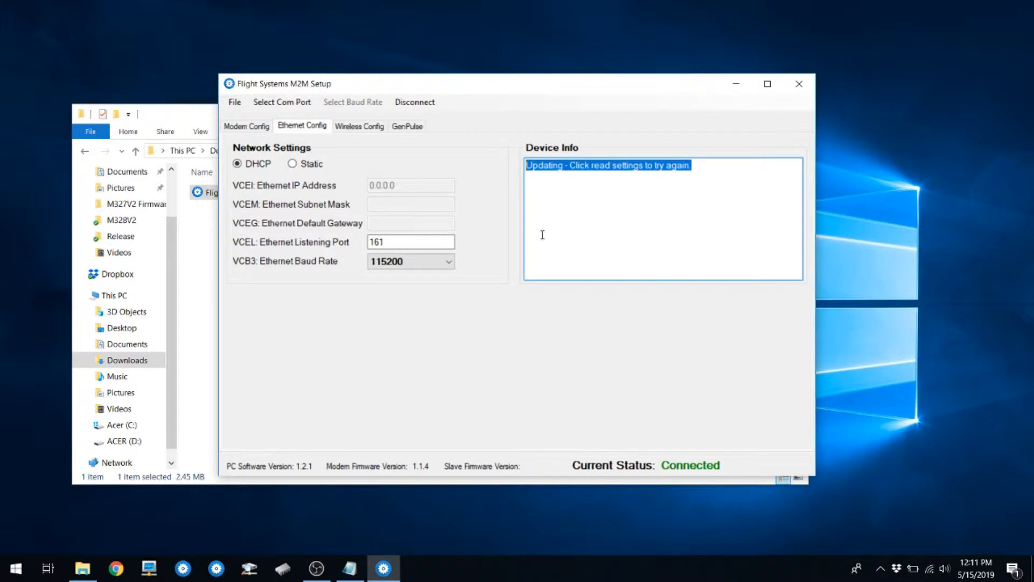
# - Read the settings back from the modem and copy its IP address 10.1.10.112
pyautogui.click(234, 102)
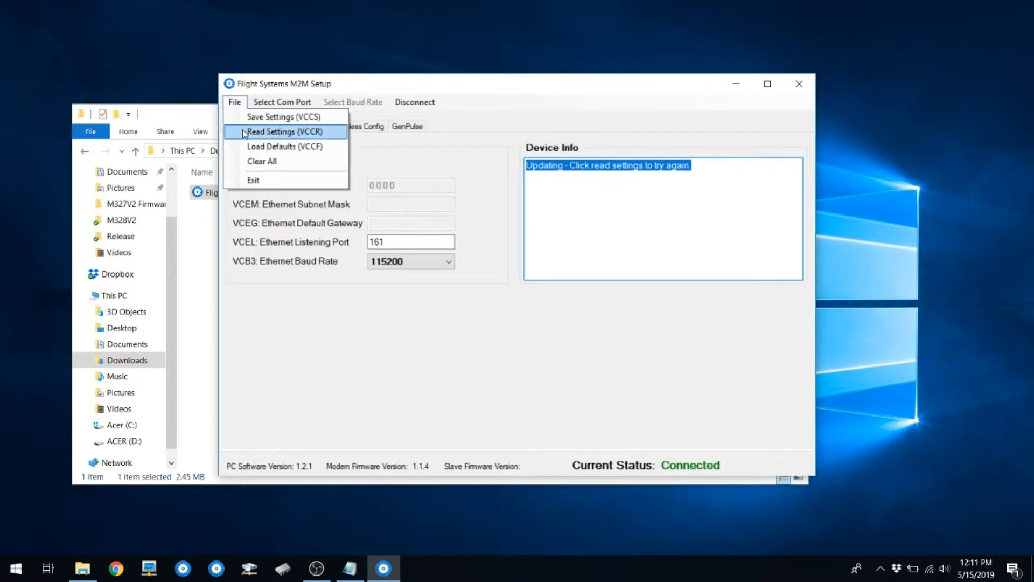
pyautogui.click(280, 133)
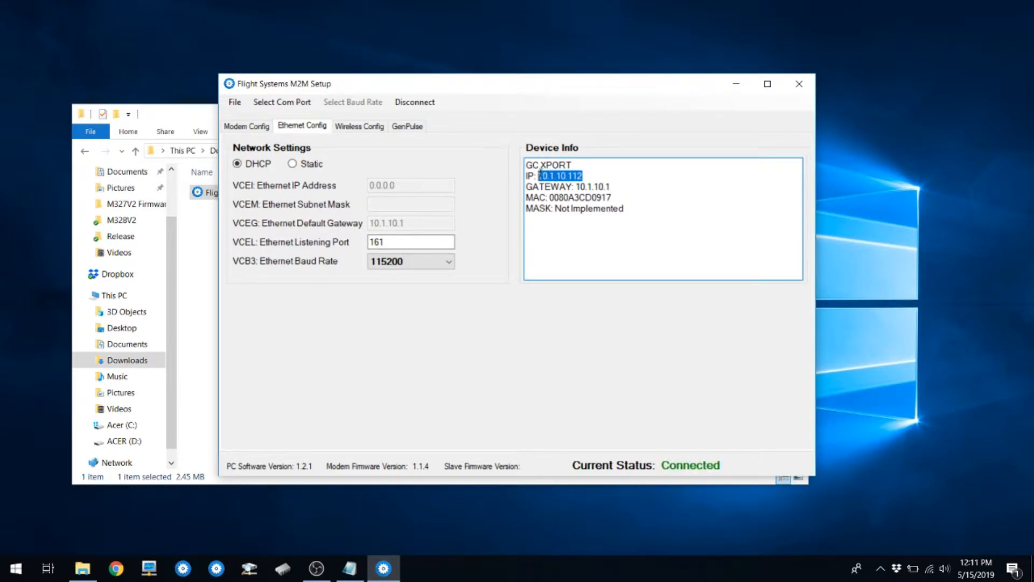
pyautogui.rightClick(558, 177)
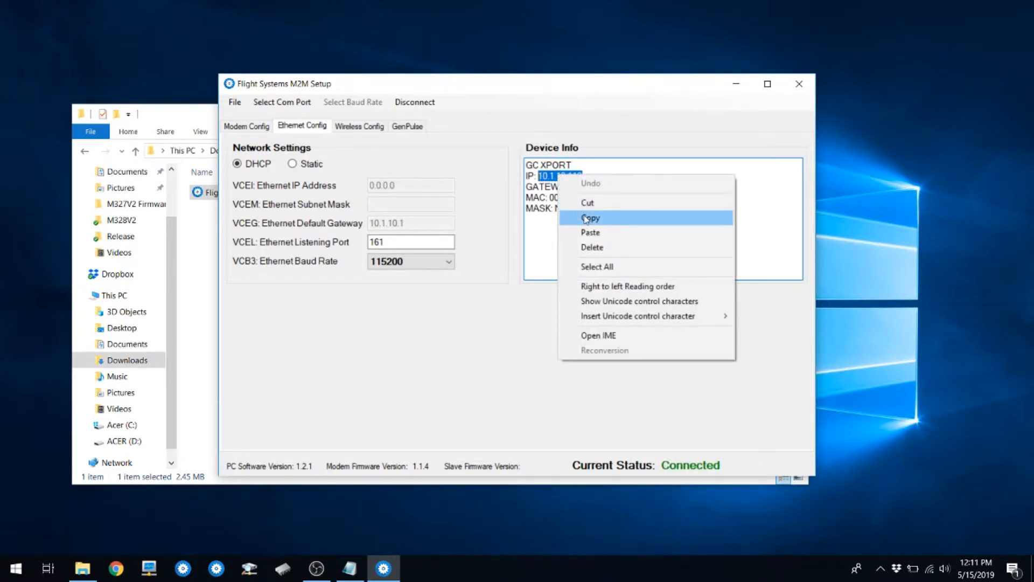
pyautogui.click(114, 568)
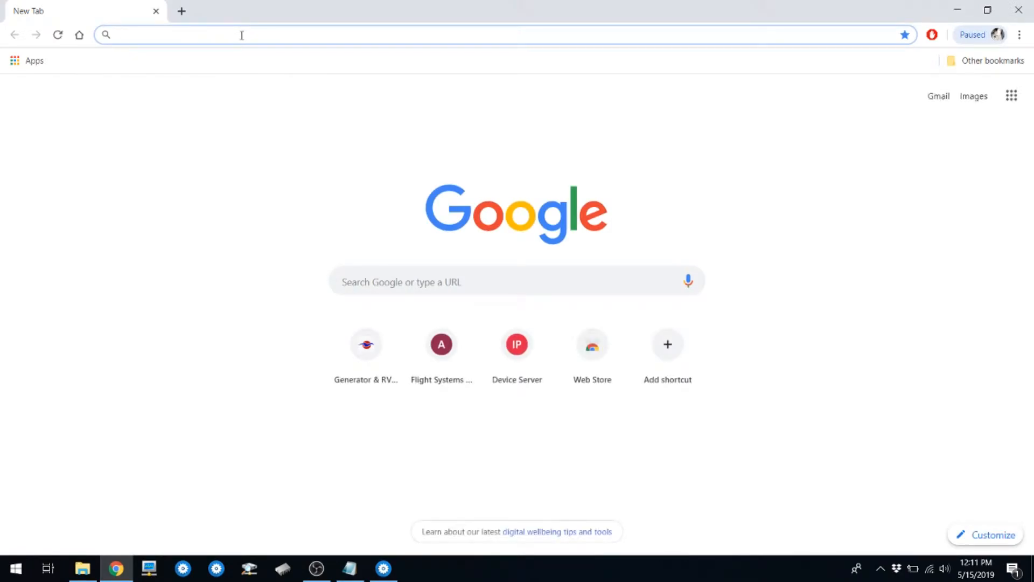
# - Sign in to the device server at 10.1.10.112 and review Serial Settings, Connection 1 and 2
pyautogui.write('10.1.10.112')
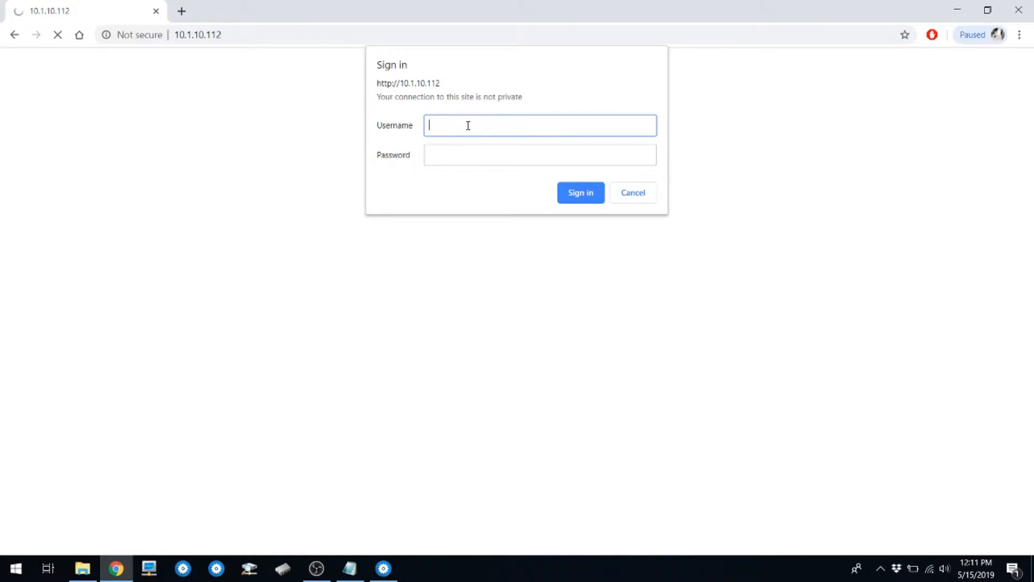
pyautogui.click(540, 156)
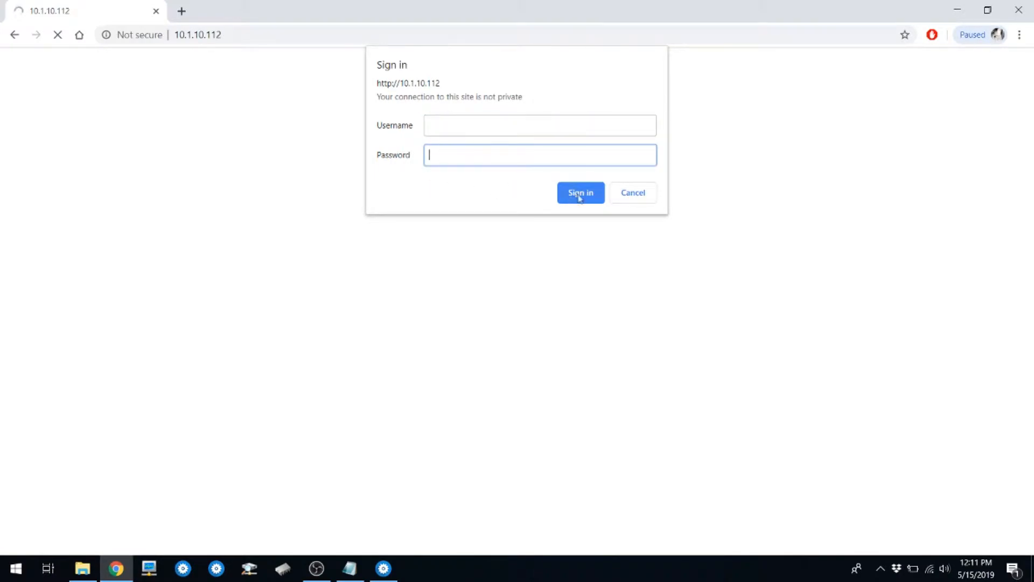
pyautogui.click(580, 193)
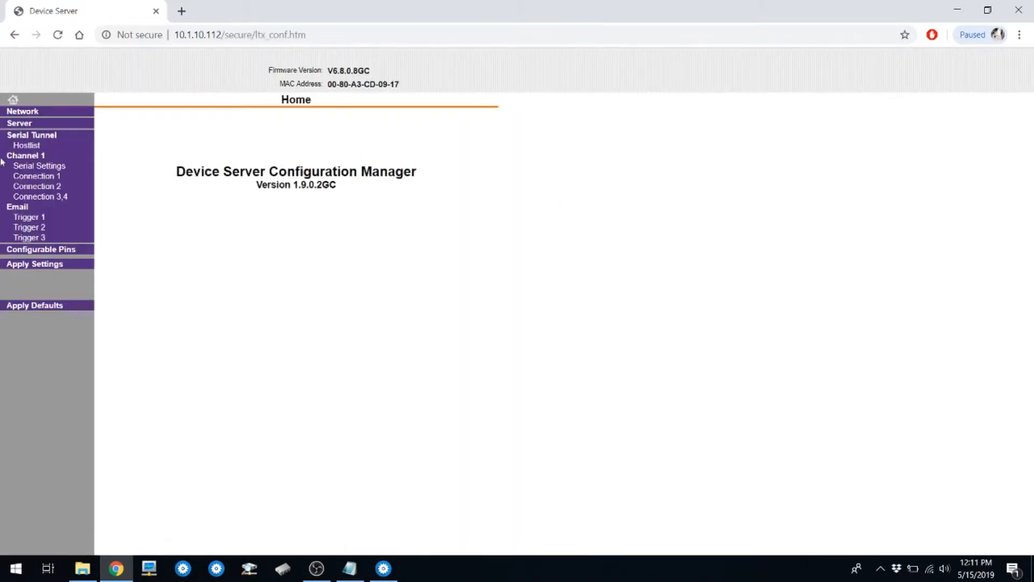
pyautogui.moveTo(39, 166)
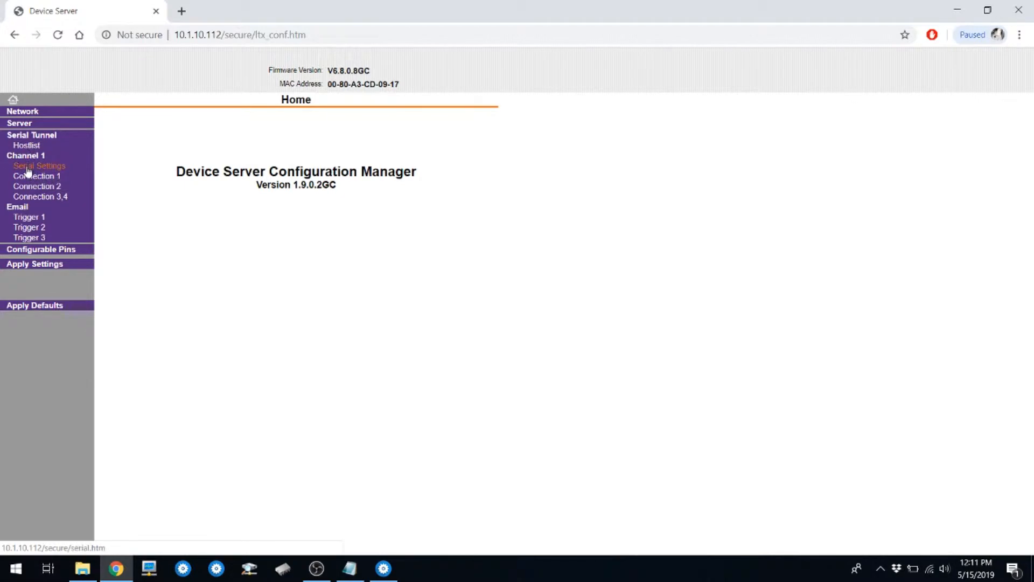
pyautogui.click(39, 165)
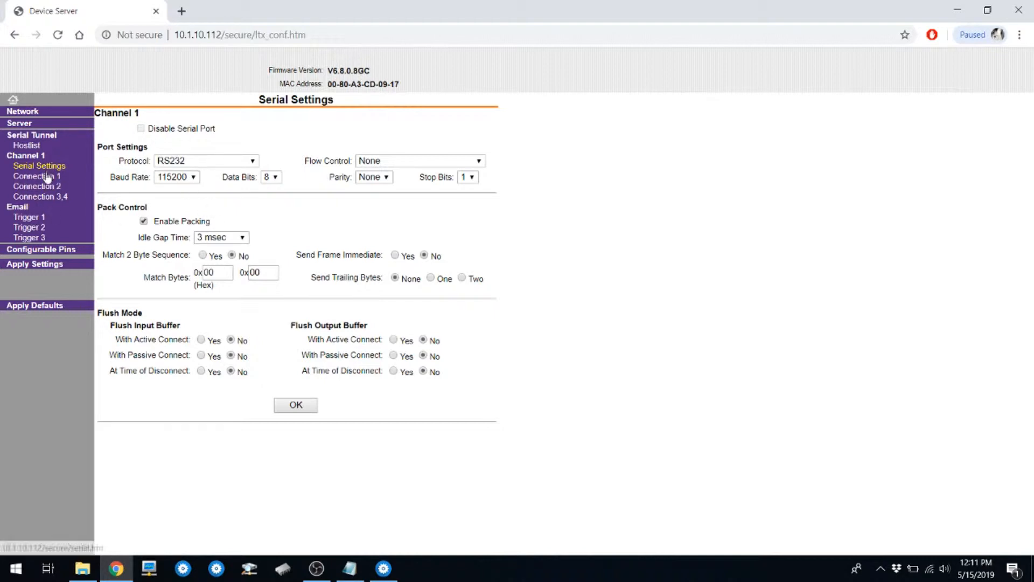
pyautogui.click(37, 176)
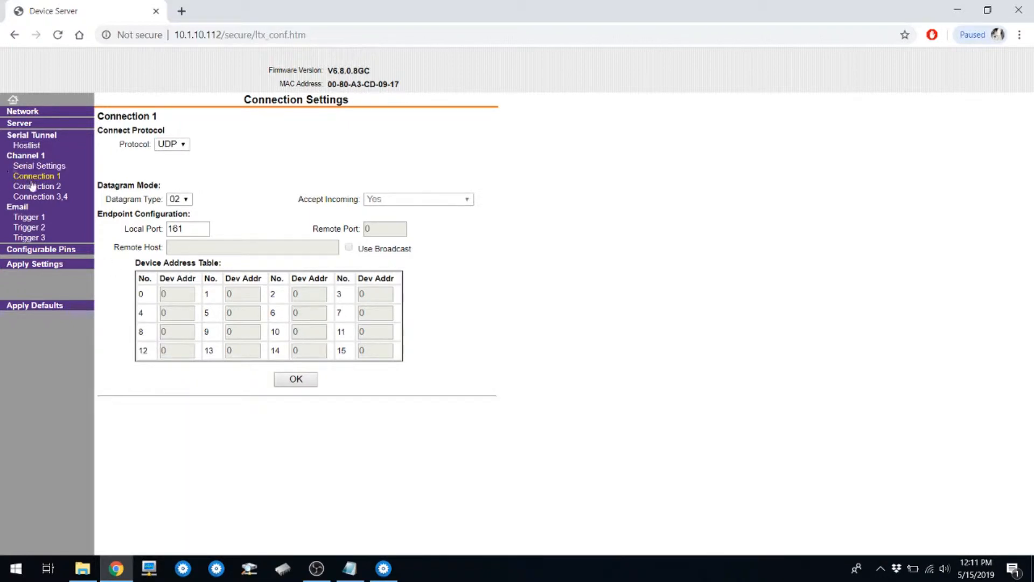
pyautogui.click(36, 186)
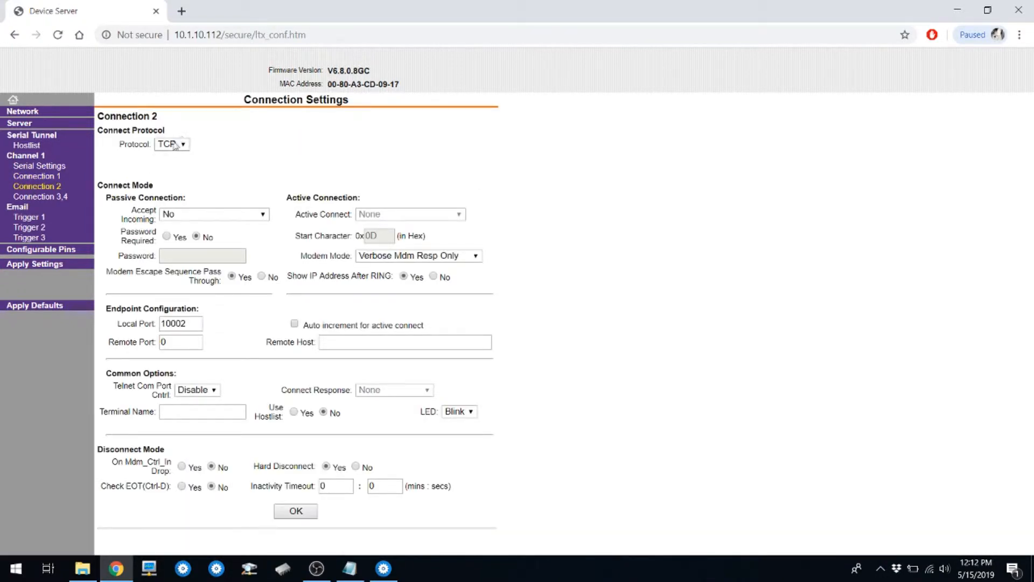
pyautogui.moveTo(409, 258)
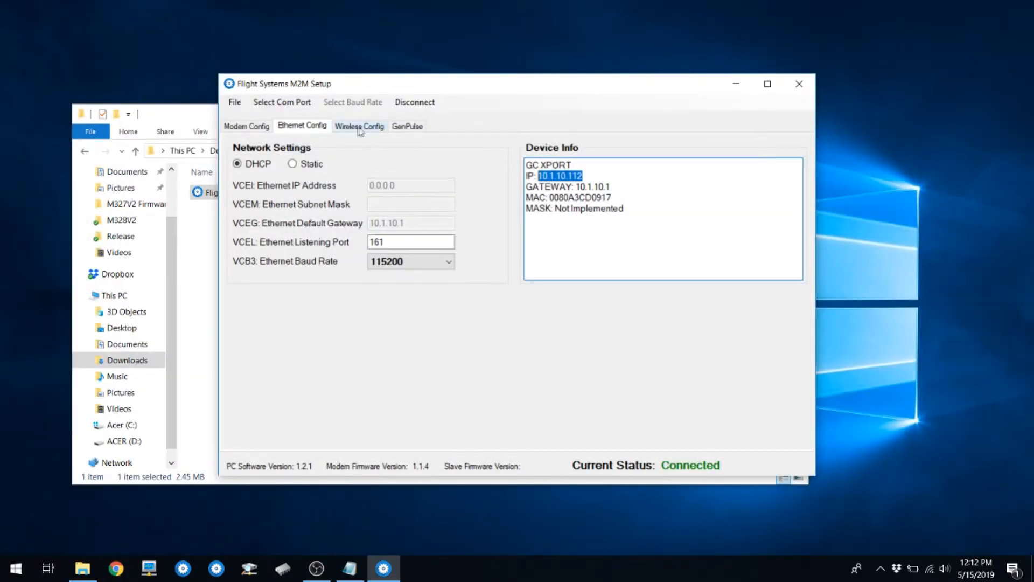
# - View the Wireless Config settings, then switch to the GenPulse alarm settings
pyautogui.click(359, 126)
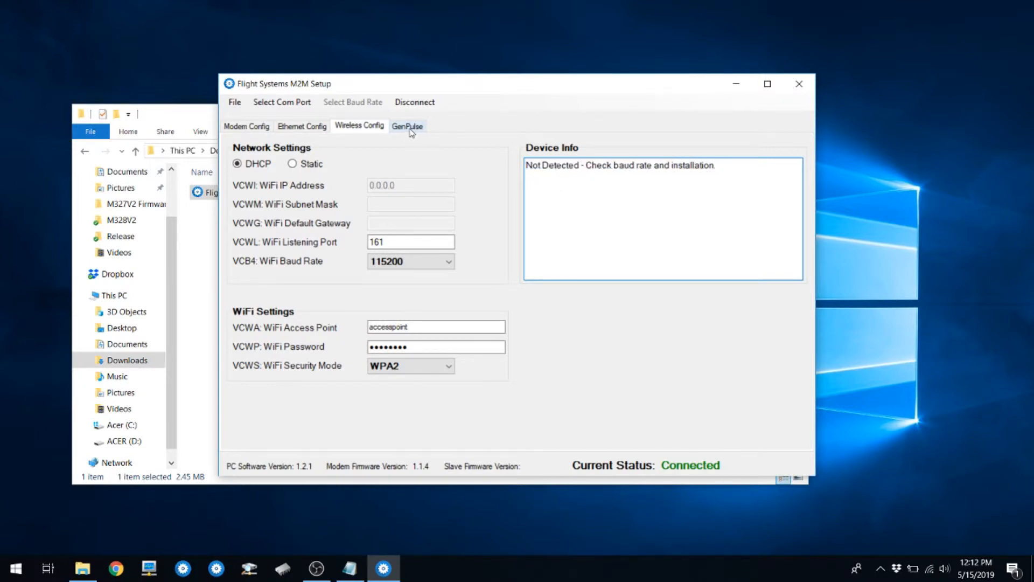
pyautogui.click(408, 125)
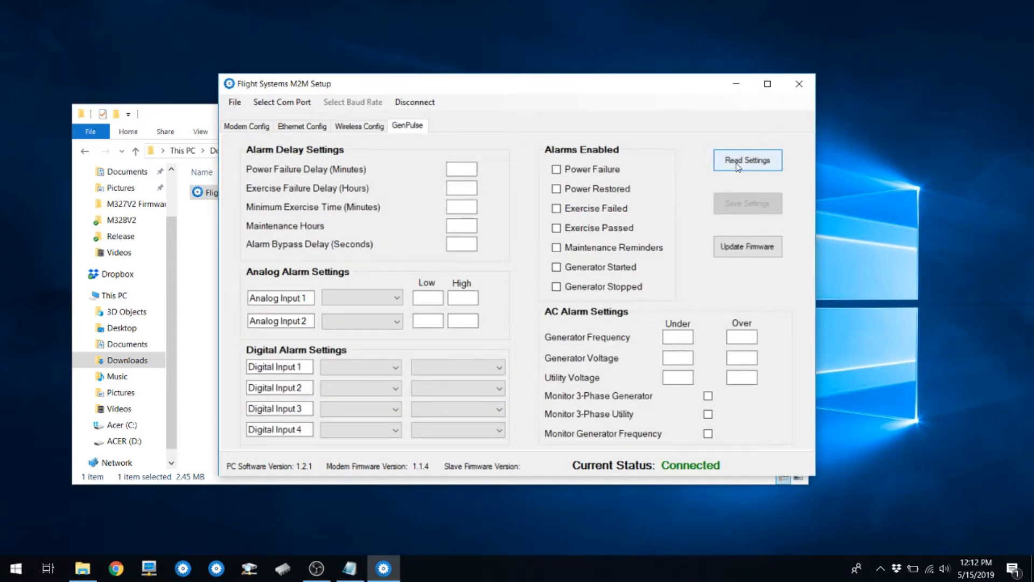
# - Read GenPulse settings from the modem and check the Genpulse Dashboard gauges and calibration values
pyautogui.click(748, 160)
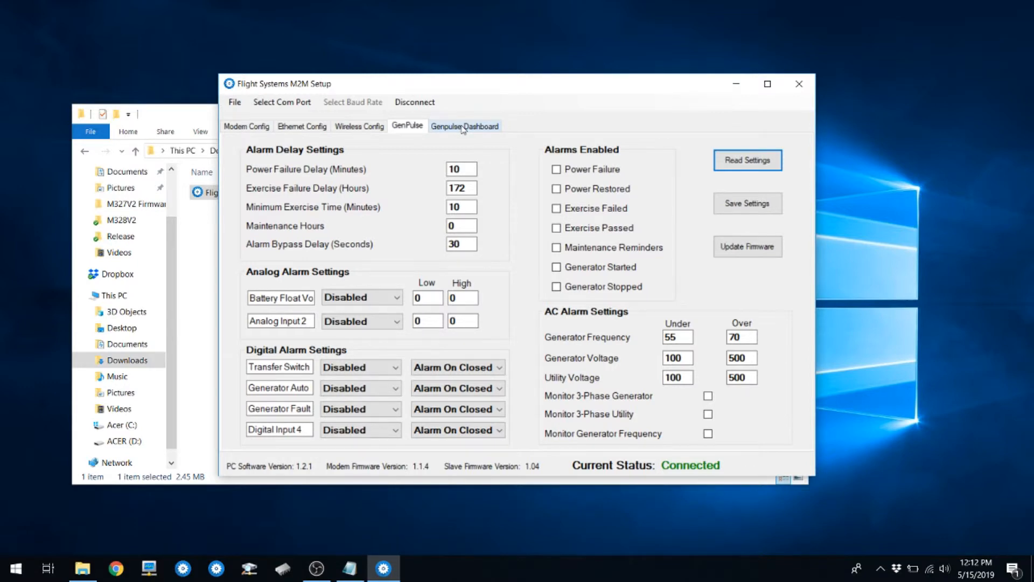
pyautogui.click(464, 126)
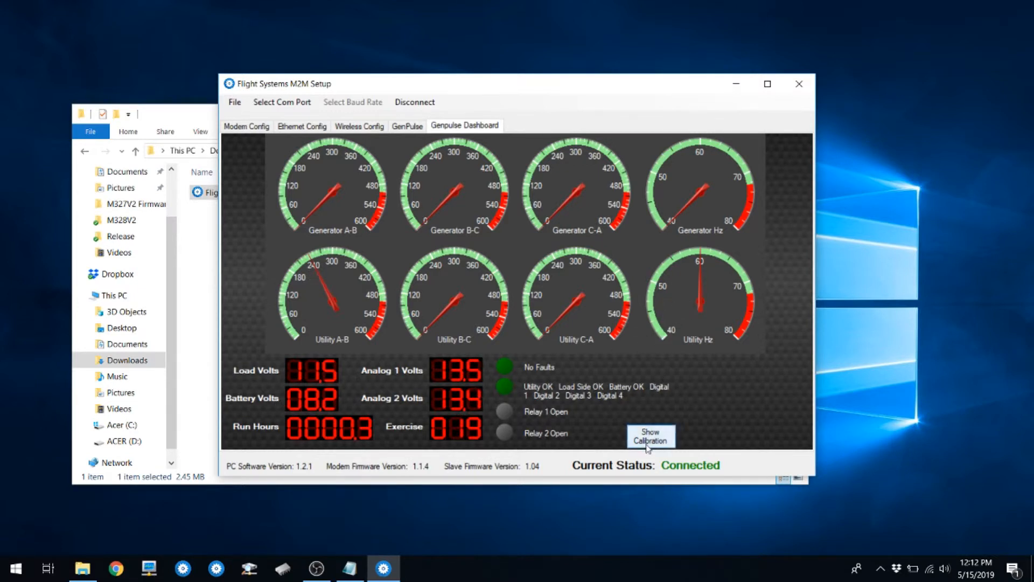
pyautogui.click(650, 436)
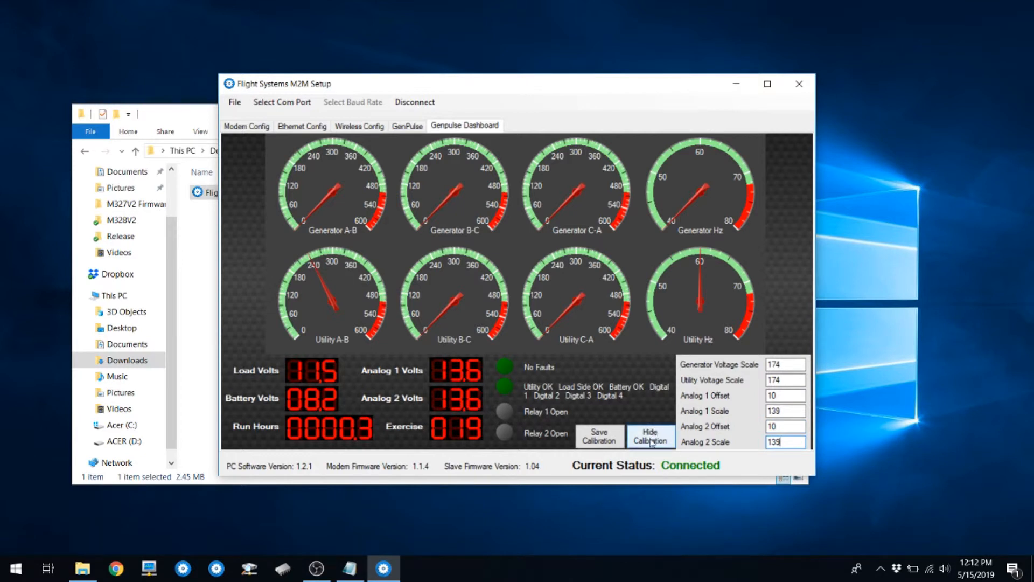
pyautogui.click(651, 436)
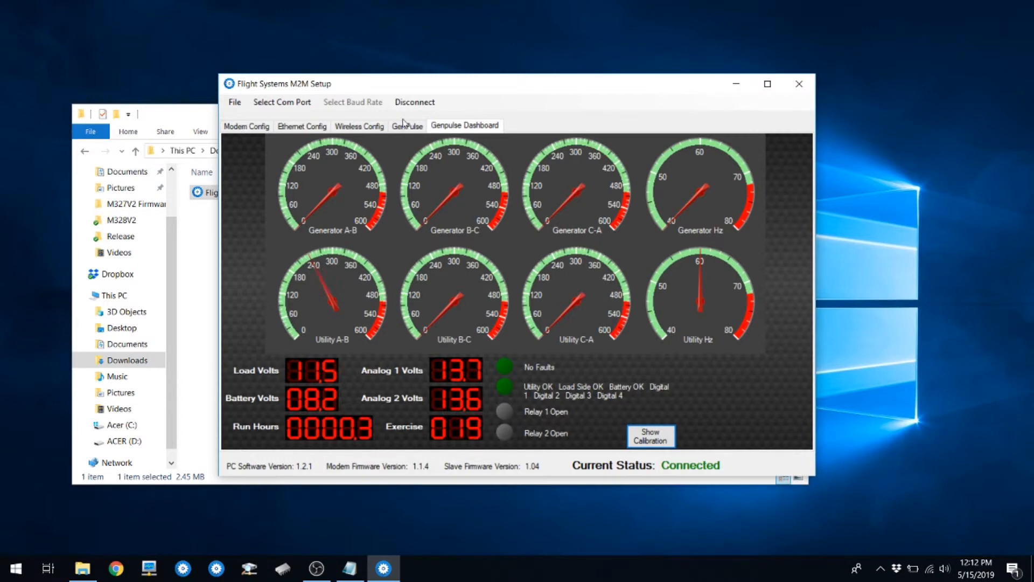
# - Back on the GenPulse tab, enable the alarms, including Power Failure and Exercise Failed
pyautogui.click(407, 126)
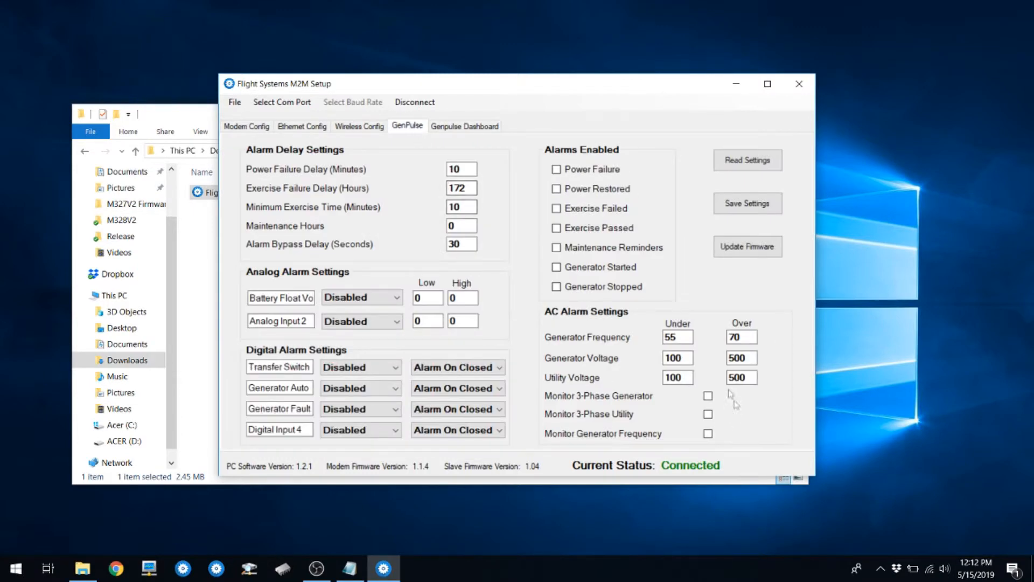
pyautogui.moveTo(694, 367)
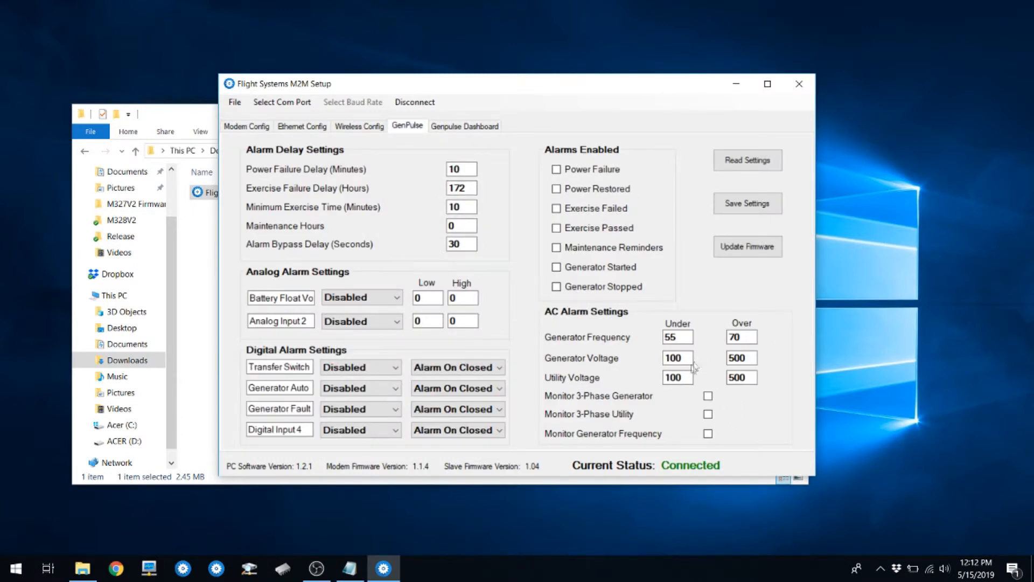
pyautogui.moveTo(547, 155)
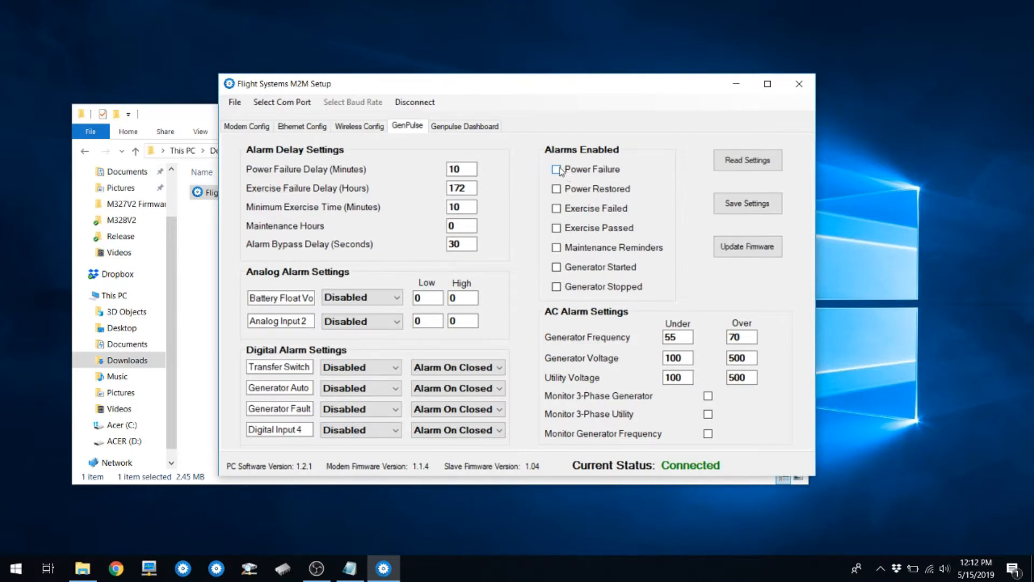
pyautogui.click(556, 169)
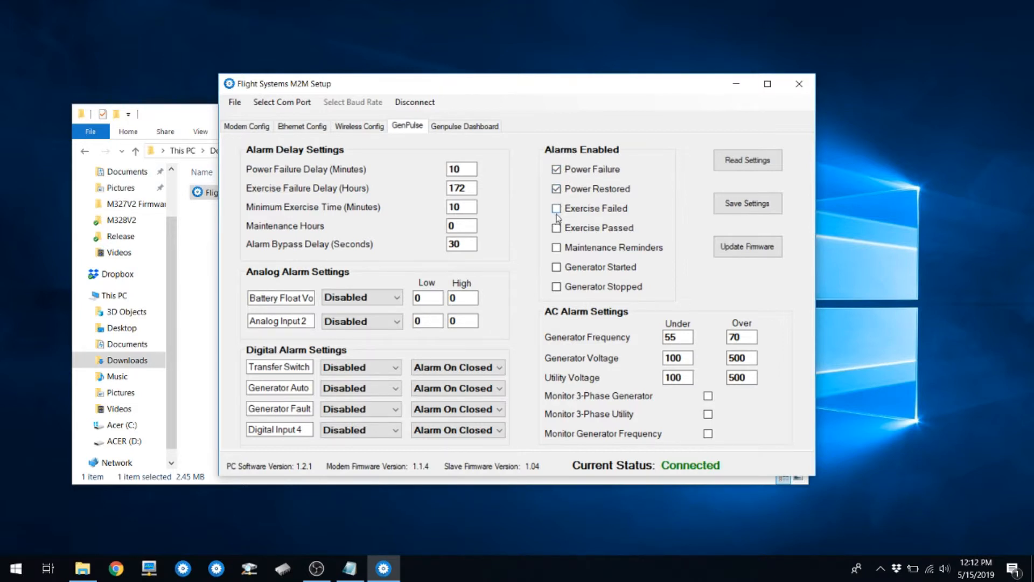
pyautogui.click(556, 209)
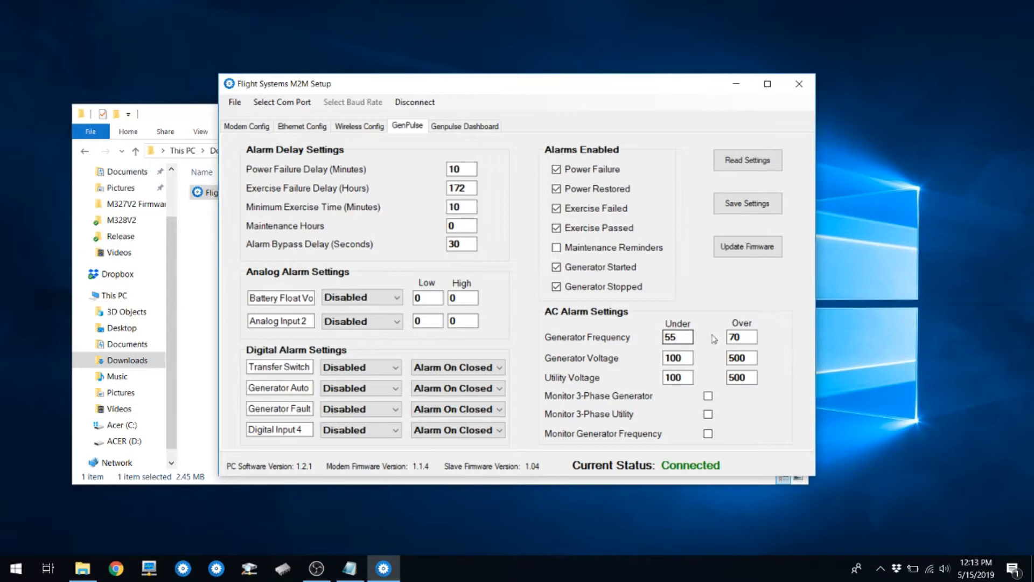
# - Set AC alarm limits: generator frequency over 65, generator and utility voltage 220–260
pyautogui.click(745, 337)
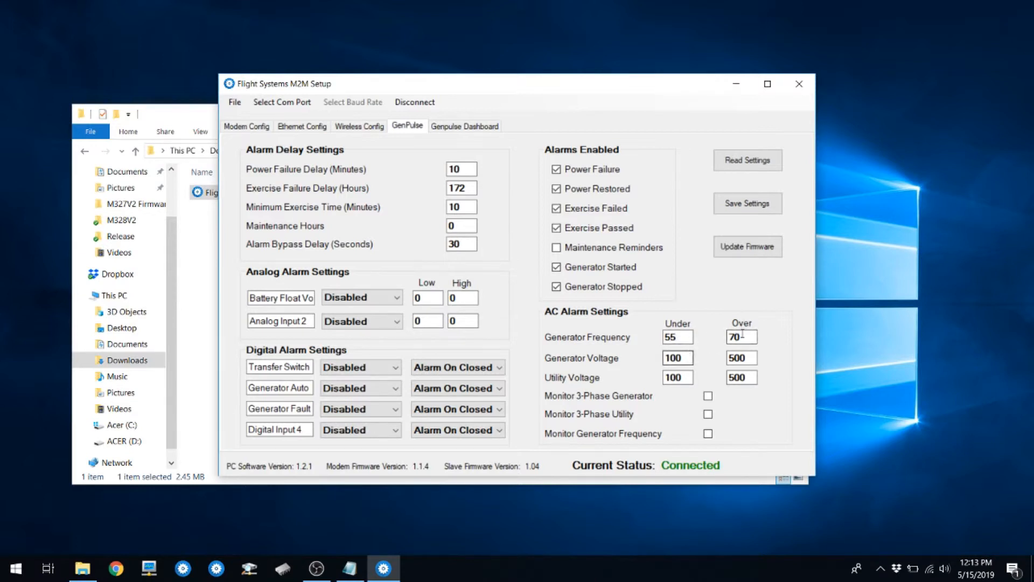
pyautogui.write('65')
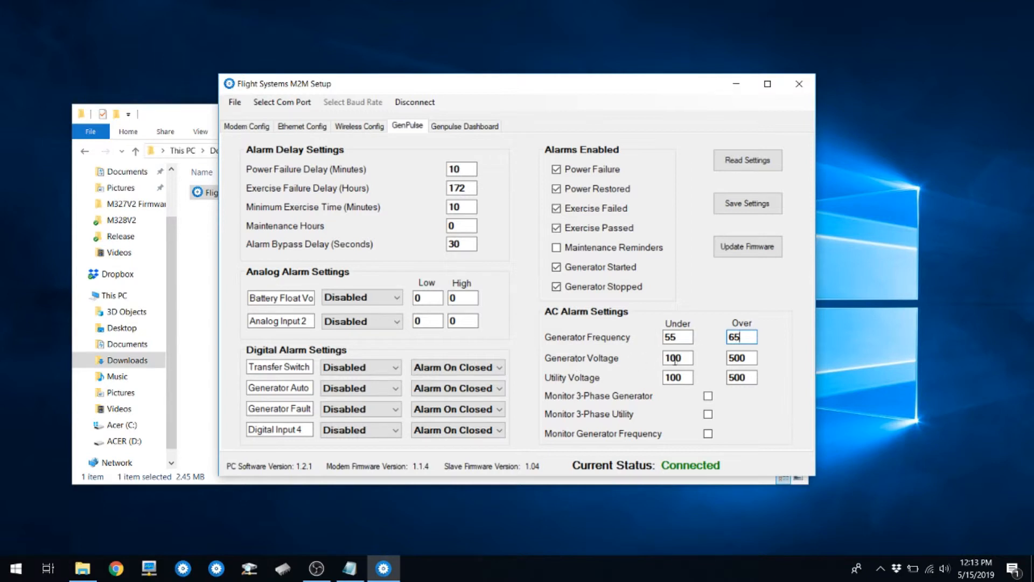
pyautogui.click(677, 358)
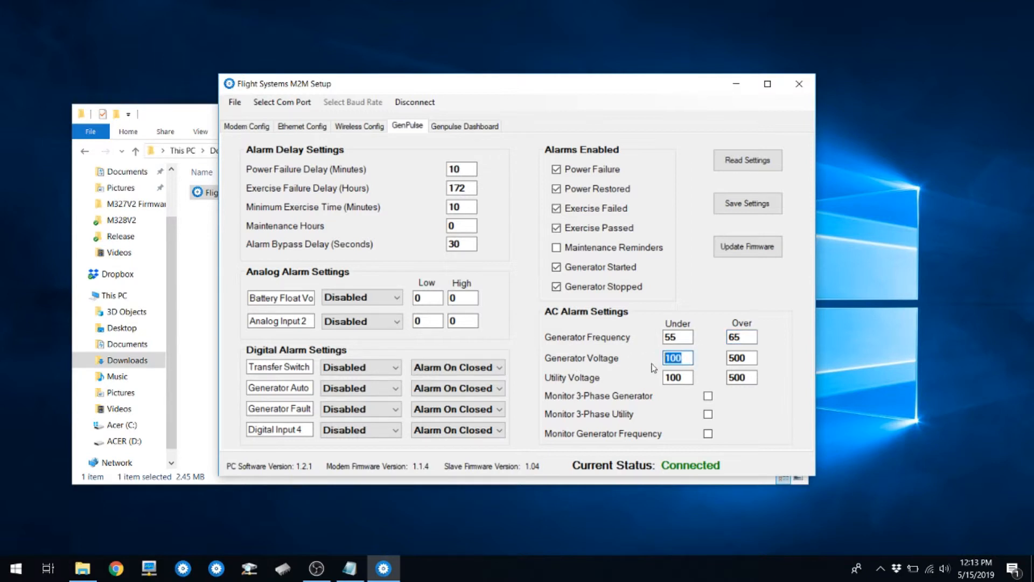
pyautogui.write('220')
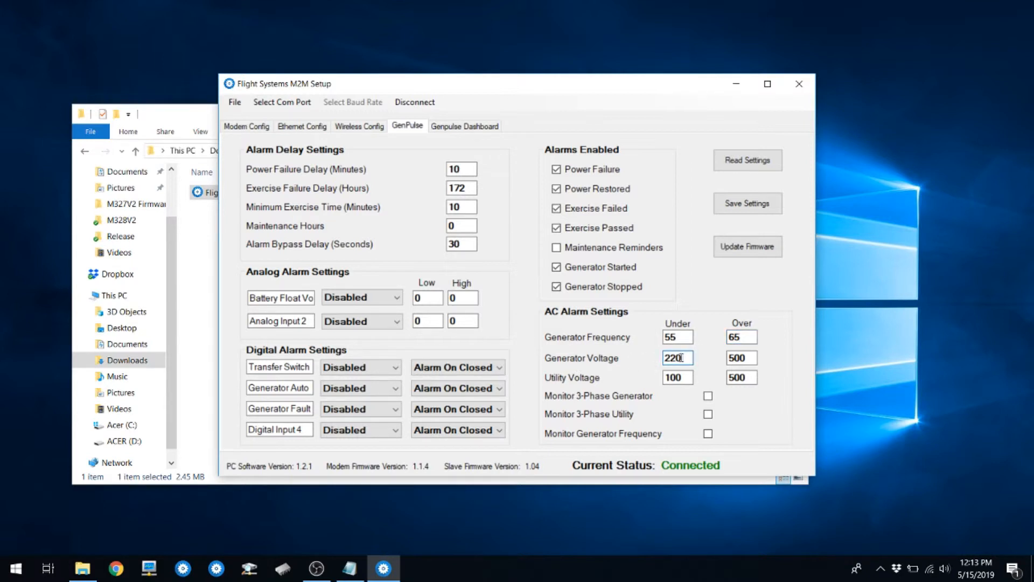
pyautogui.click(742, 357)
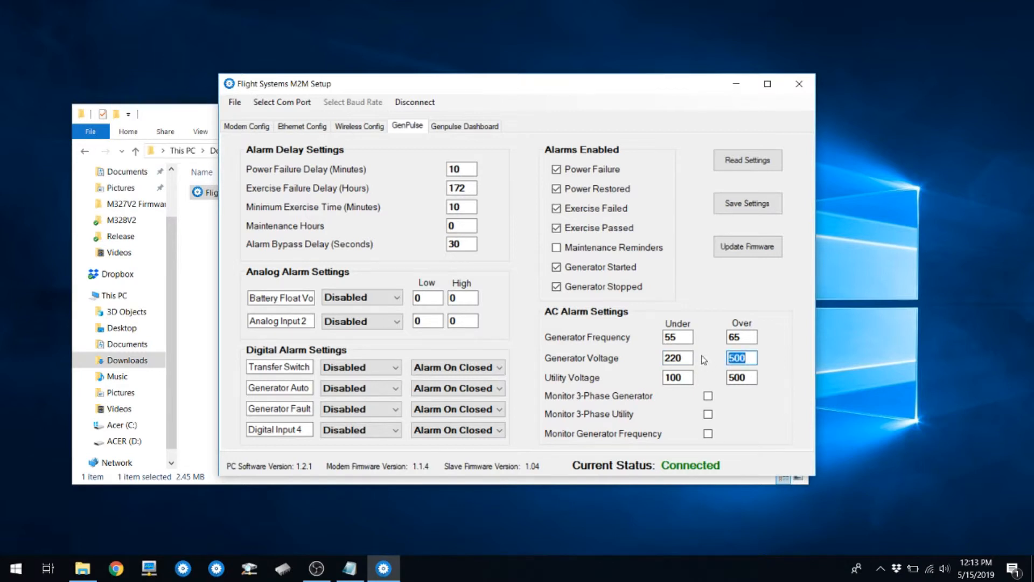
pyautogui.write('260')
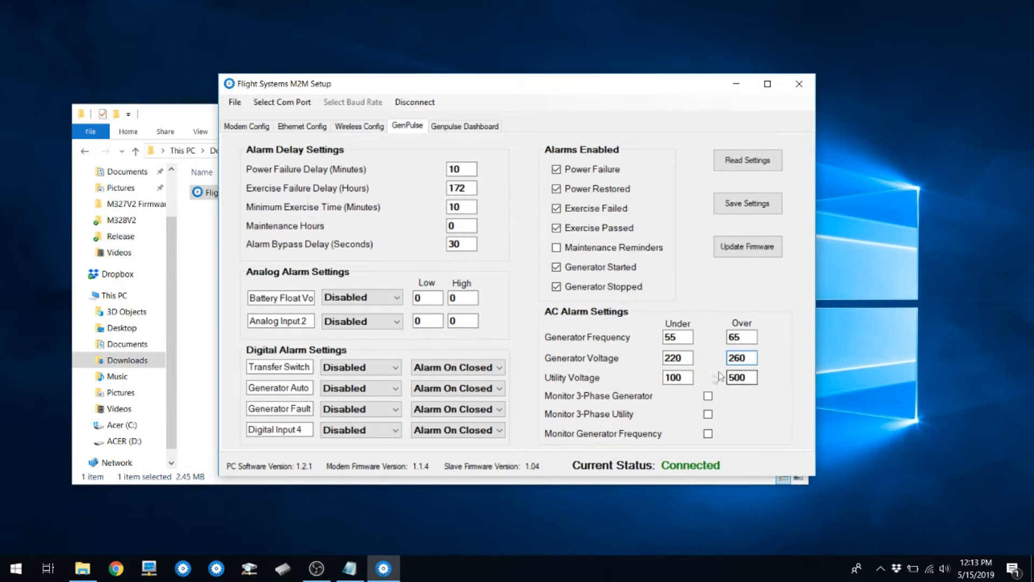
pyautogui.click(678, 377)
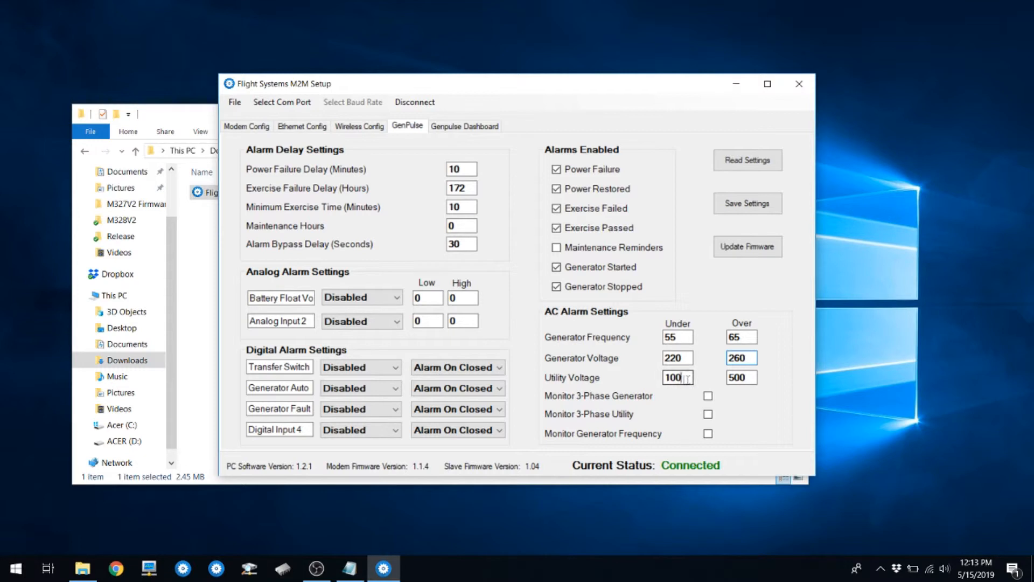
pyautogui.write('220')
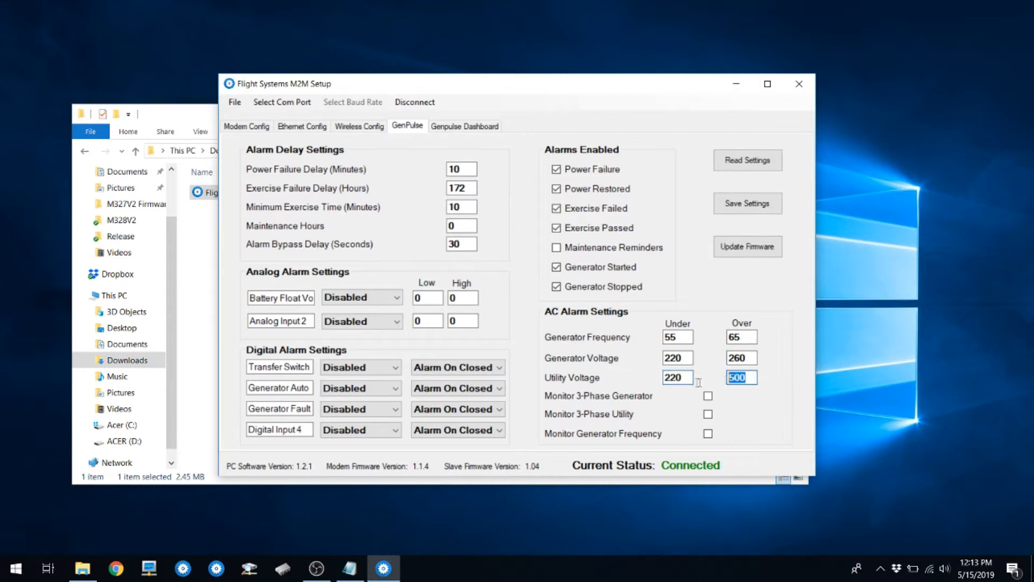
pyautogui.write('260')
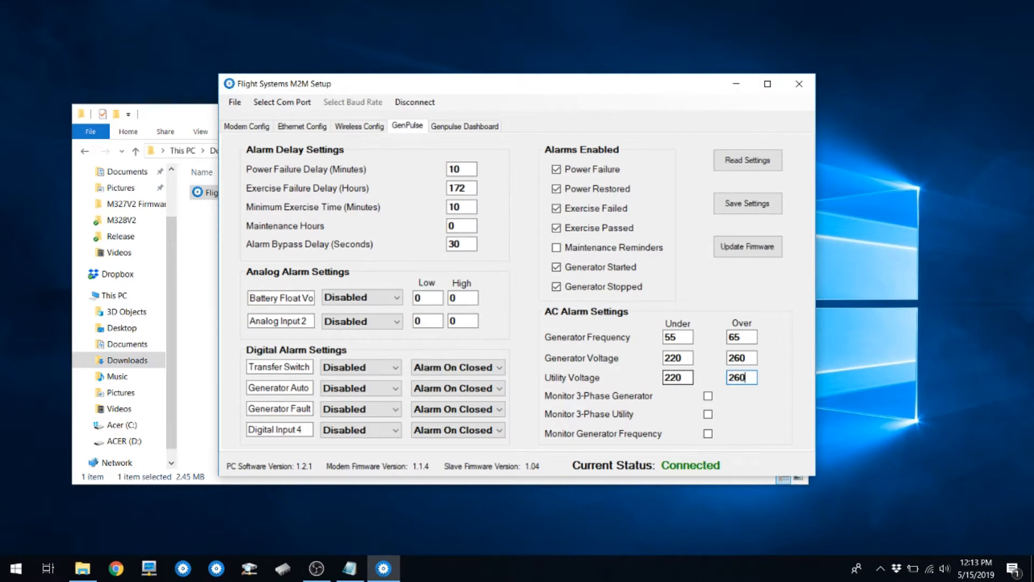
pyautogui.moveTo(556, 400)
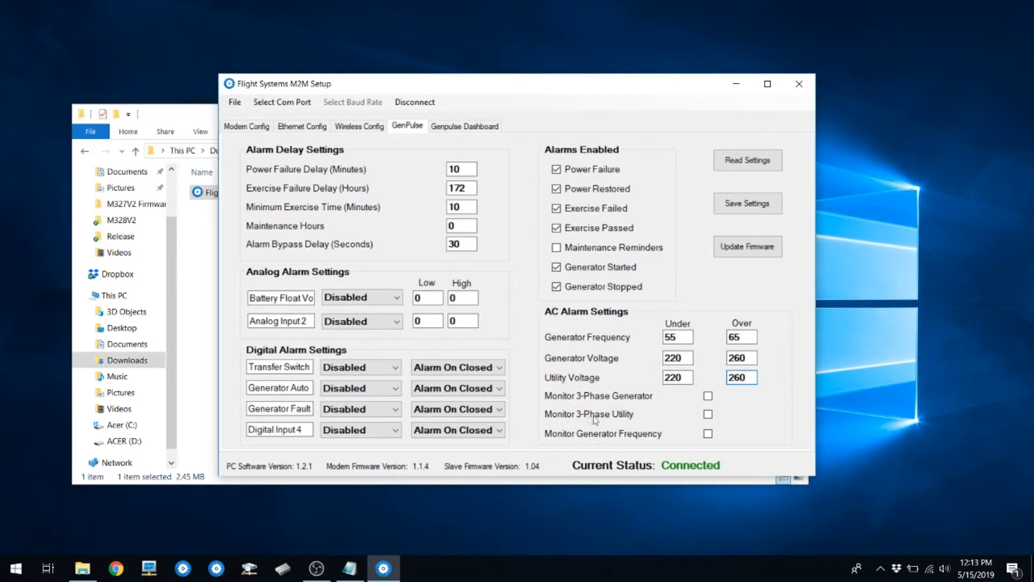
# - Enable Monitor Generator Frequency, leaving Monitor 3-Phase Utility unchecked after briefly viewing the Genpulse Dashboard
pyautogui.click(742, 377)
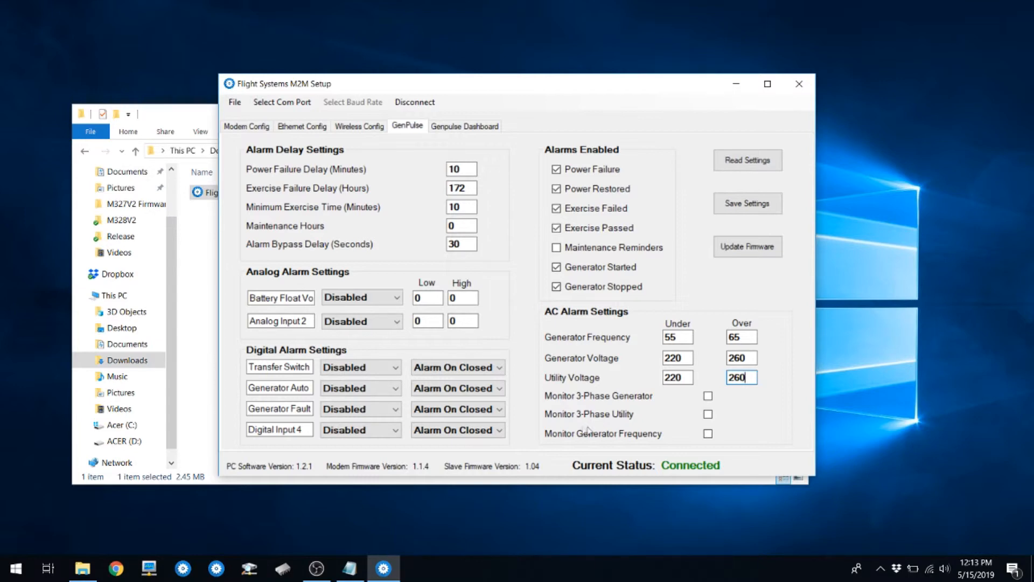
pyautogui.click(708, 414)
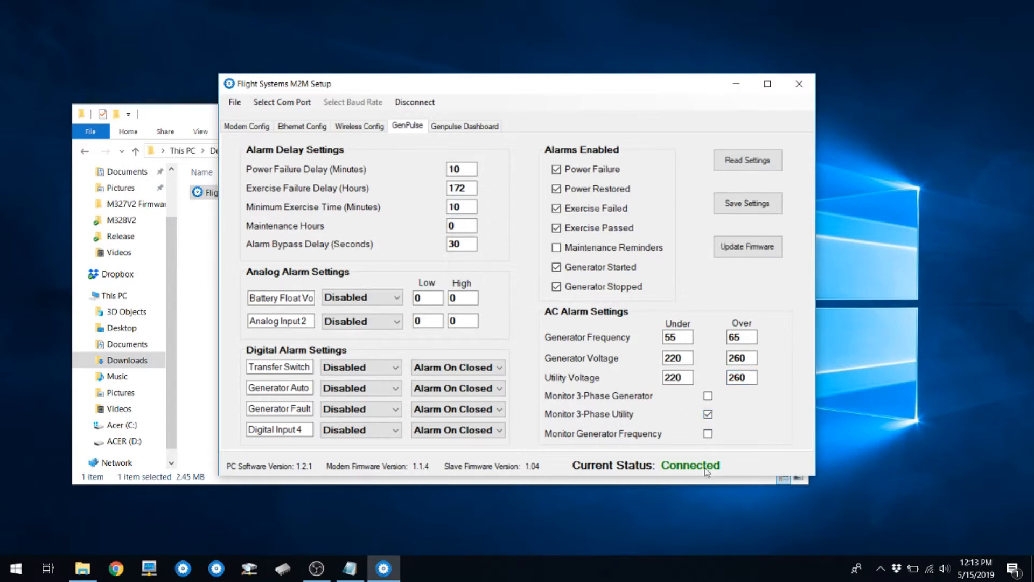
pyautogui.click(465, 126)
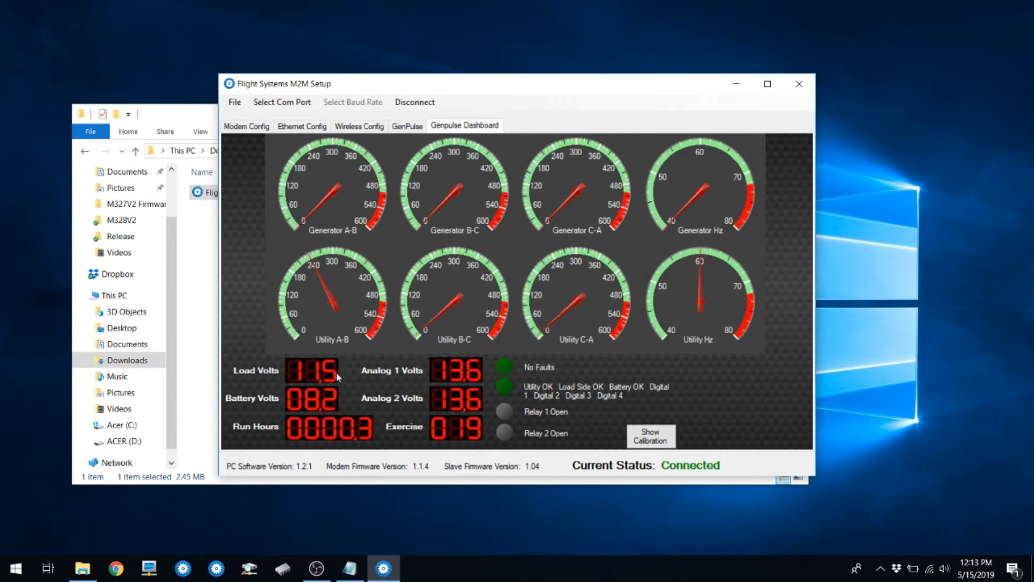
pyautogui.moveTo(602, 316)
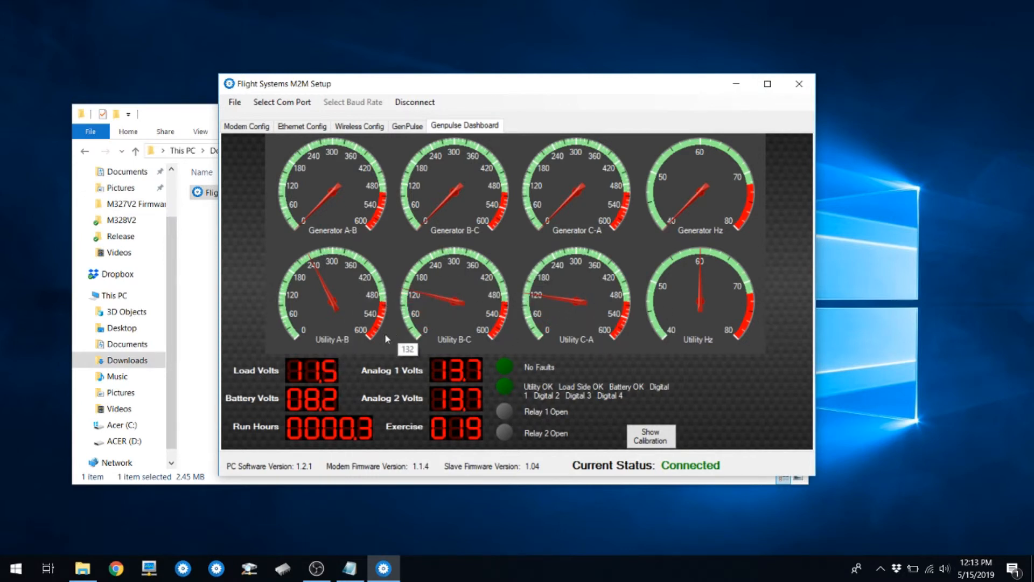
pyautogui.click(407, 125)
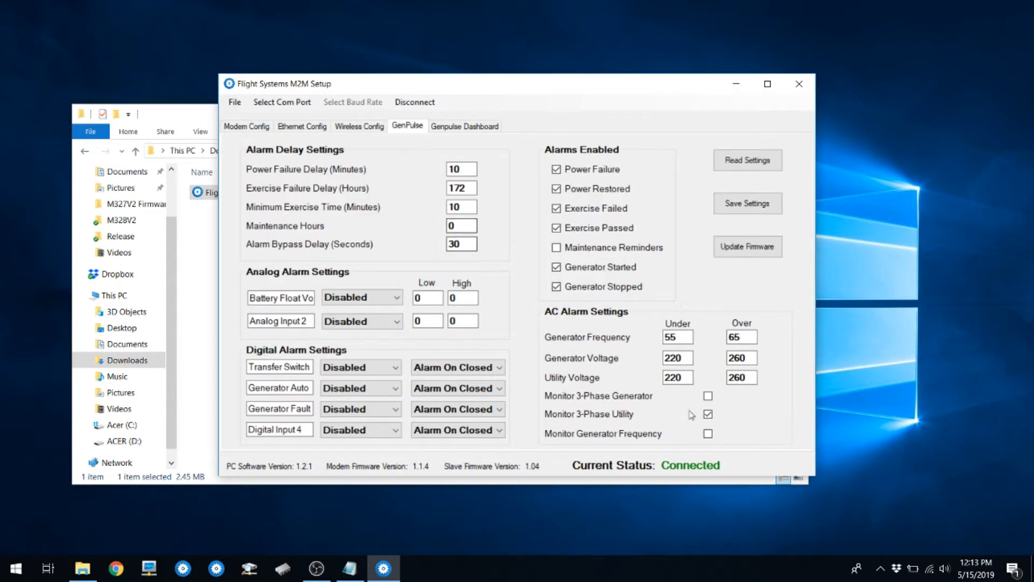
pyautogui.click(708, 415)
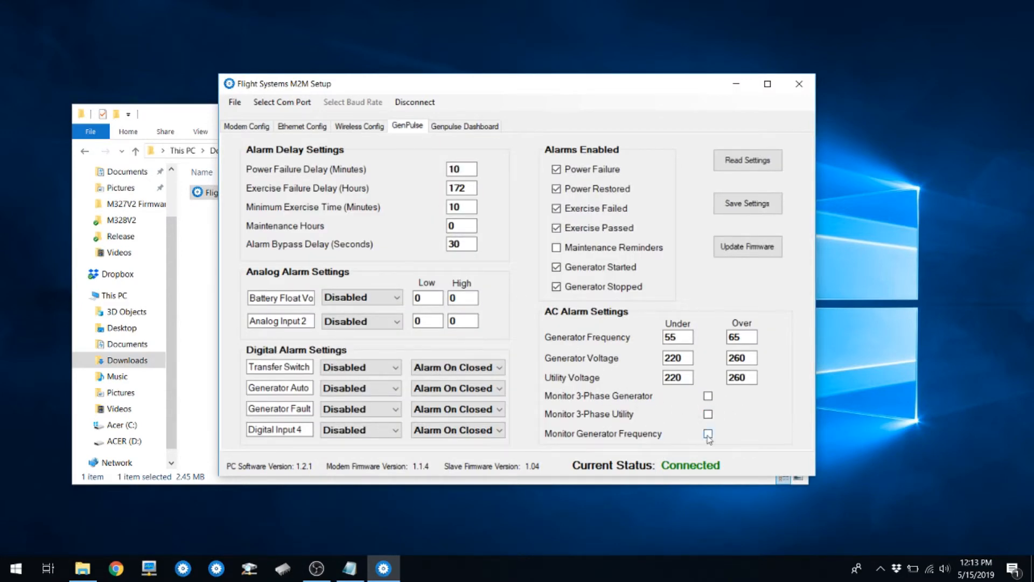
pyautogui.click(708, 434)
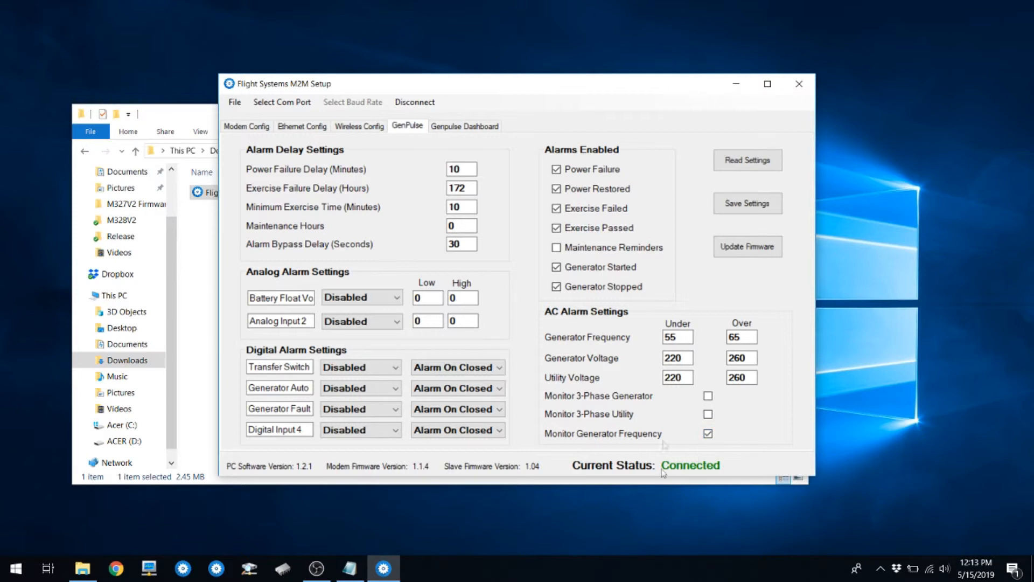
pyautogui.moveTo(477, 182)
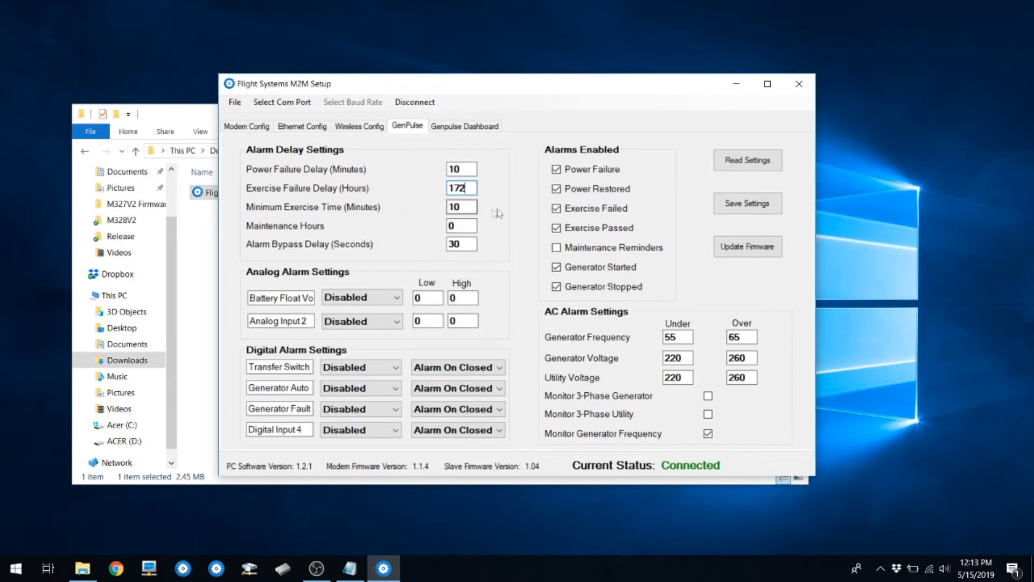
pyautogui.moveTo(419, 225)
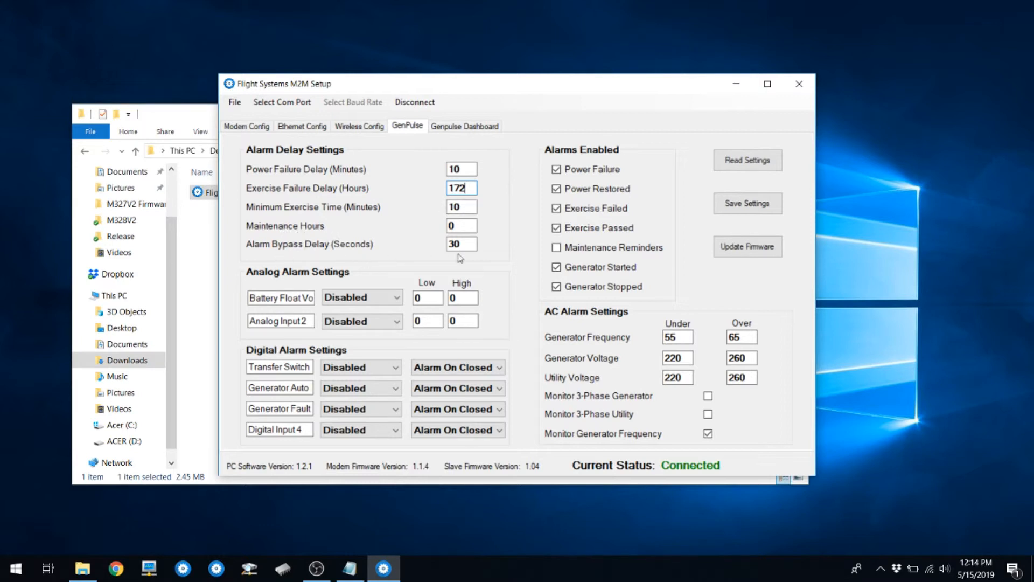
pyautogui.moveTo(637, 363)
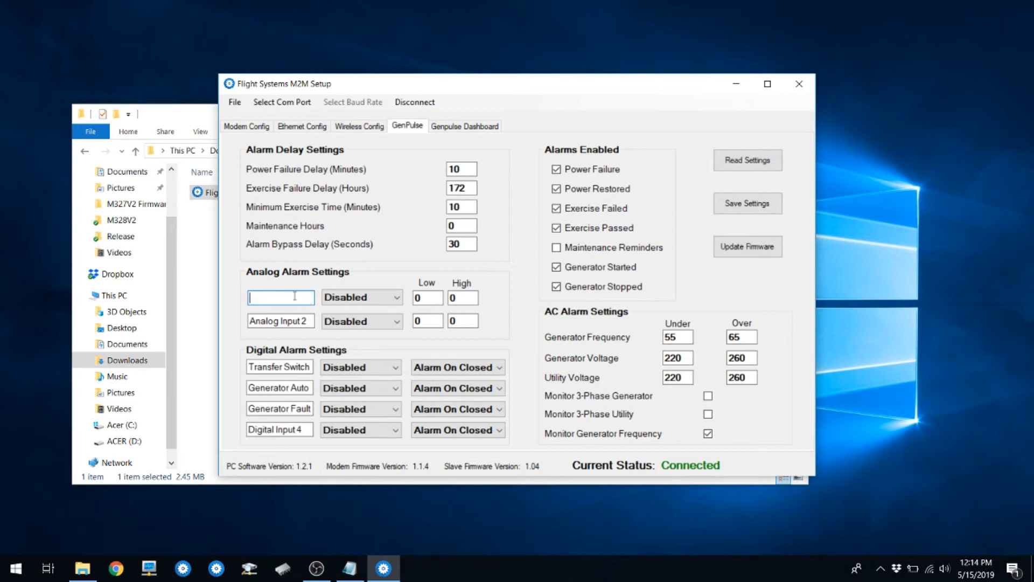
# - Name the first analog input 'Battery Voltage' and Analog Input 2 'Fuel Level'
pyautogui.write('Ba')
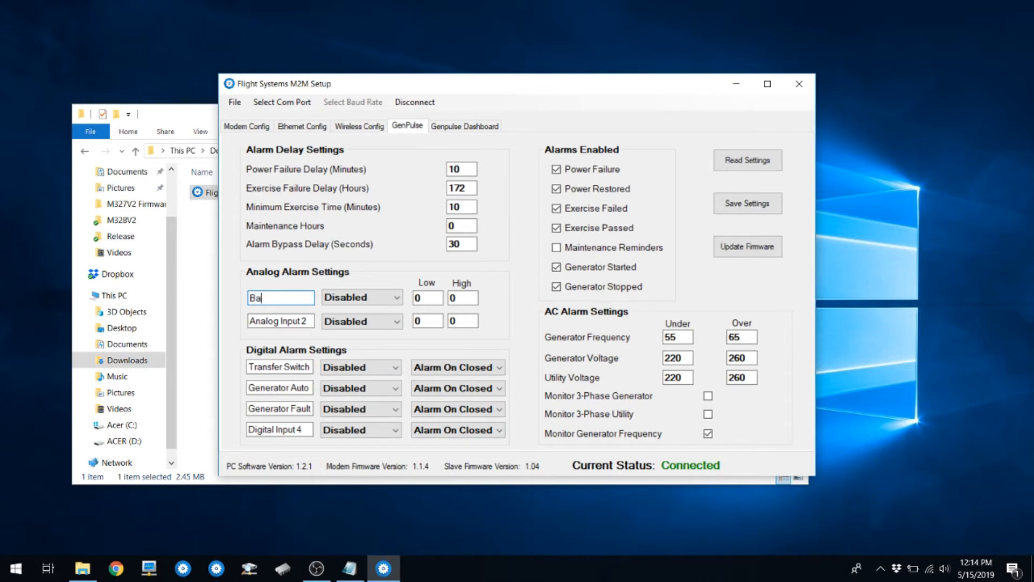
pyautogui.write('ttery Voltage')
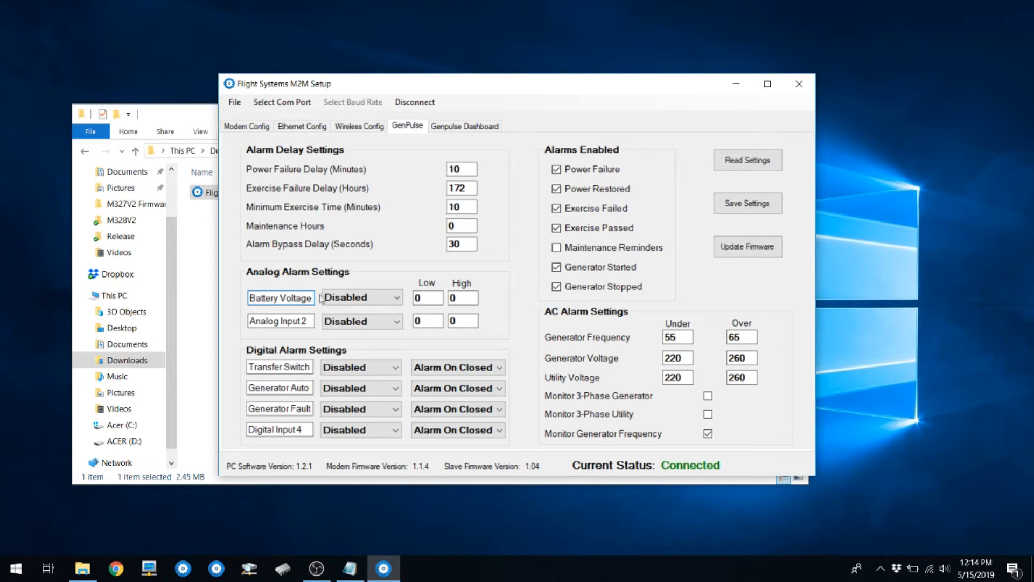
pyautogui.click(279, 321)
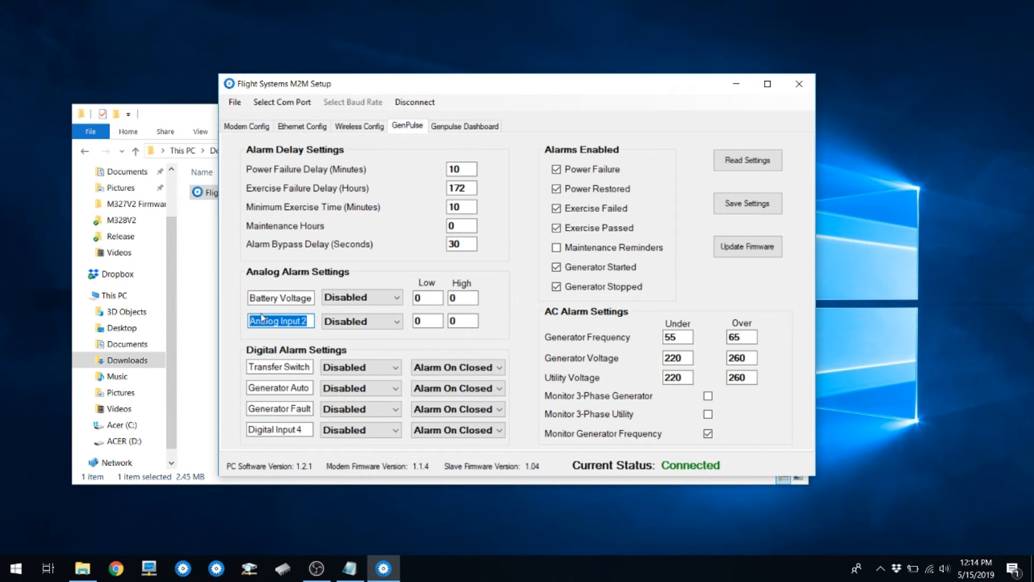
pyautogui.write('Fuel Level')
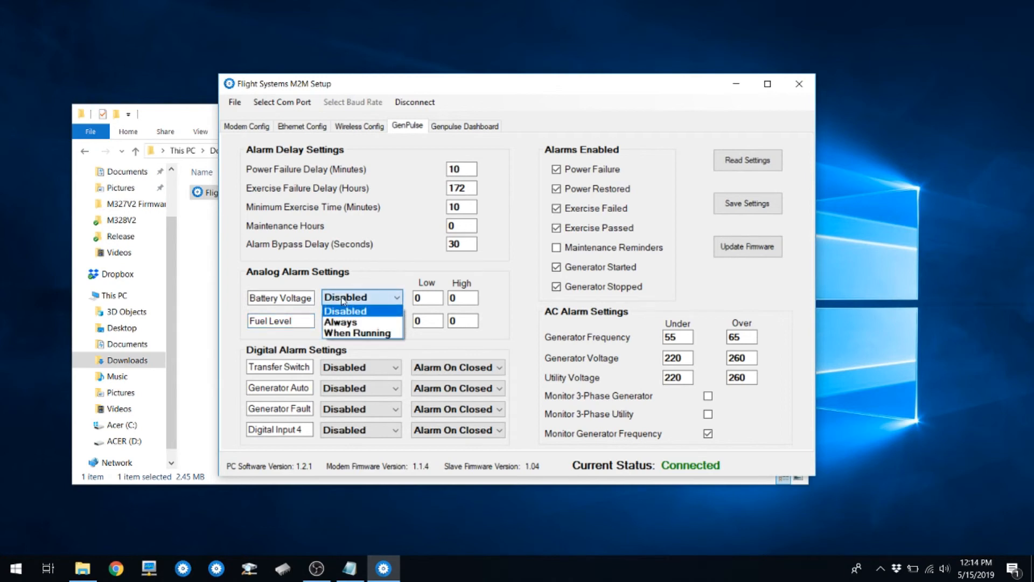
# - Set both analog alarms to Always with limits 10.5–16.5 and 10–85, then save settings
pyautogui.click(340, 323)
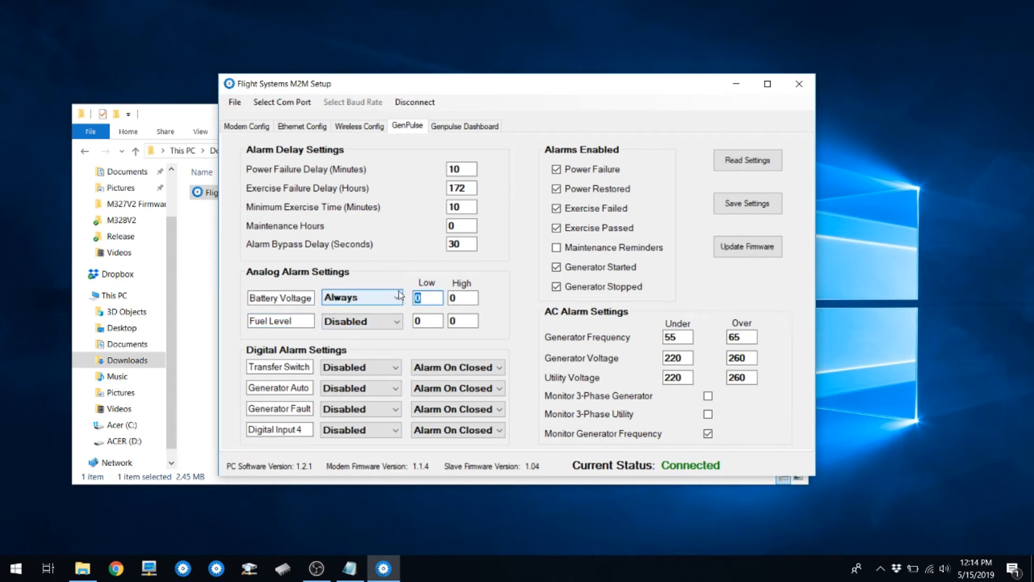
pyautogui.write('10.5')
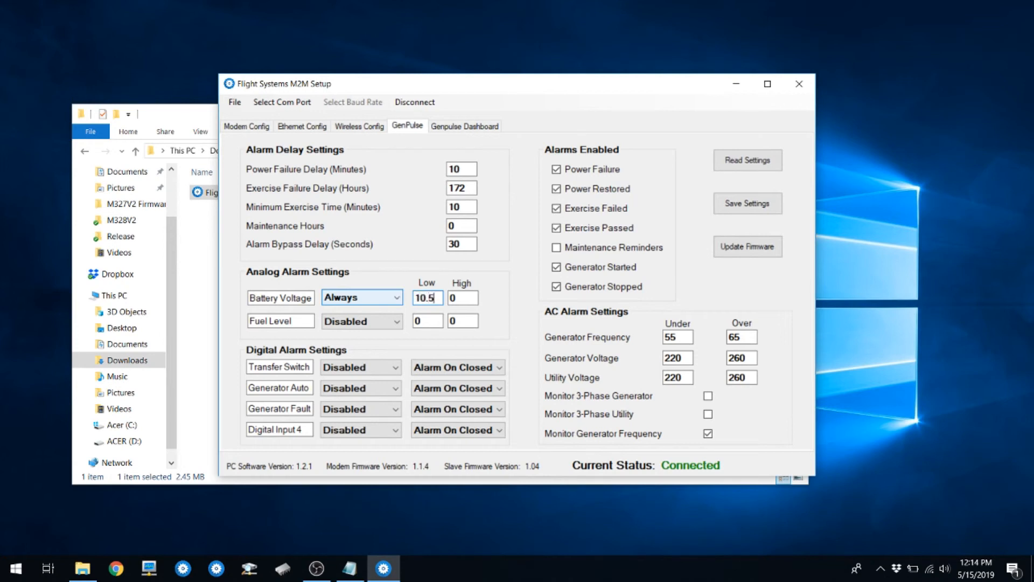
pyautogui.click(462, 298)
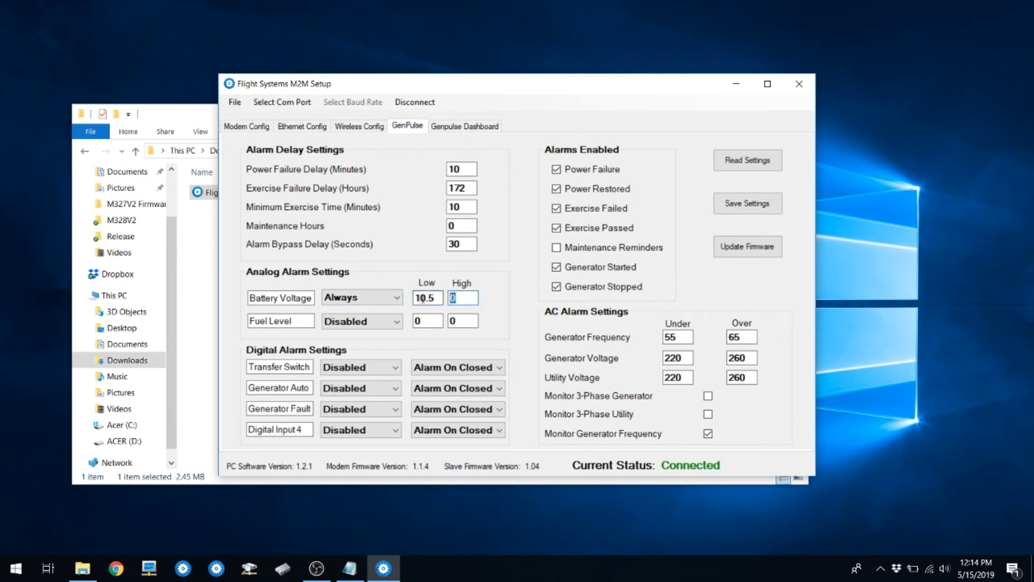
pyautogui.write('16.5')
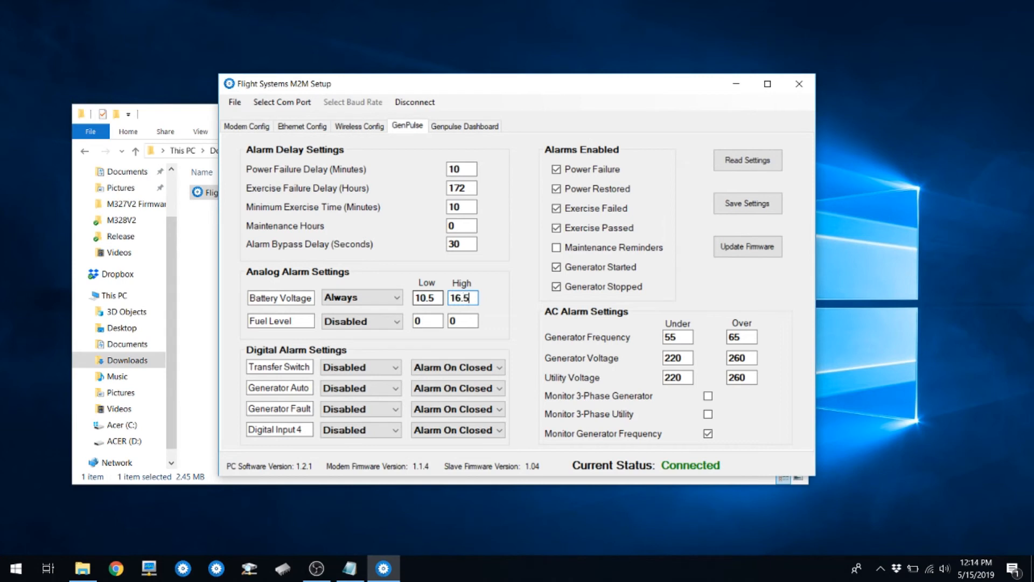
pyautogui.click(427, 320)
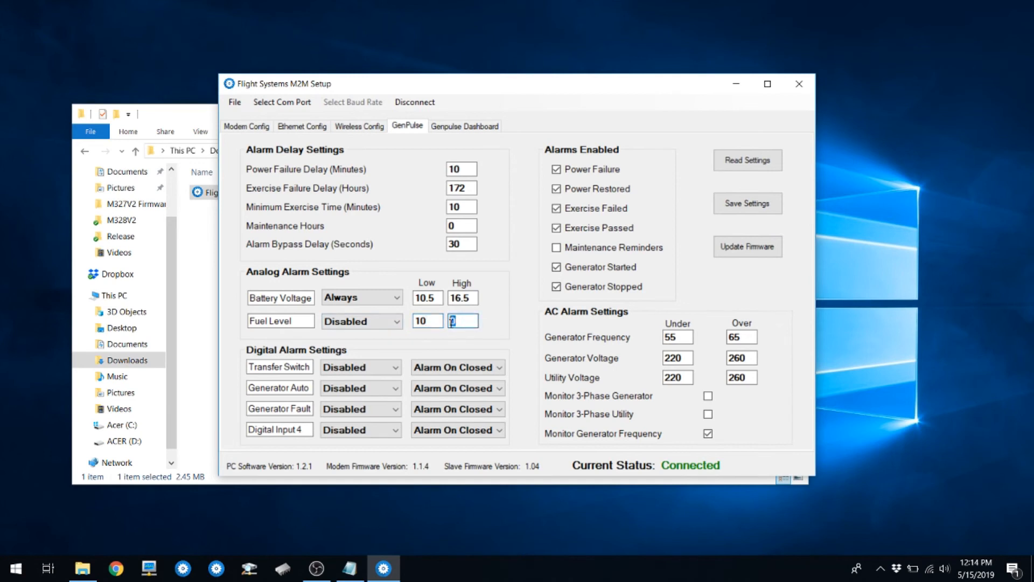
pyautogui.write('85')
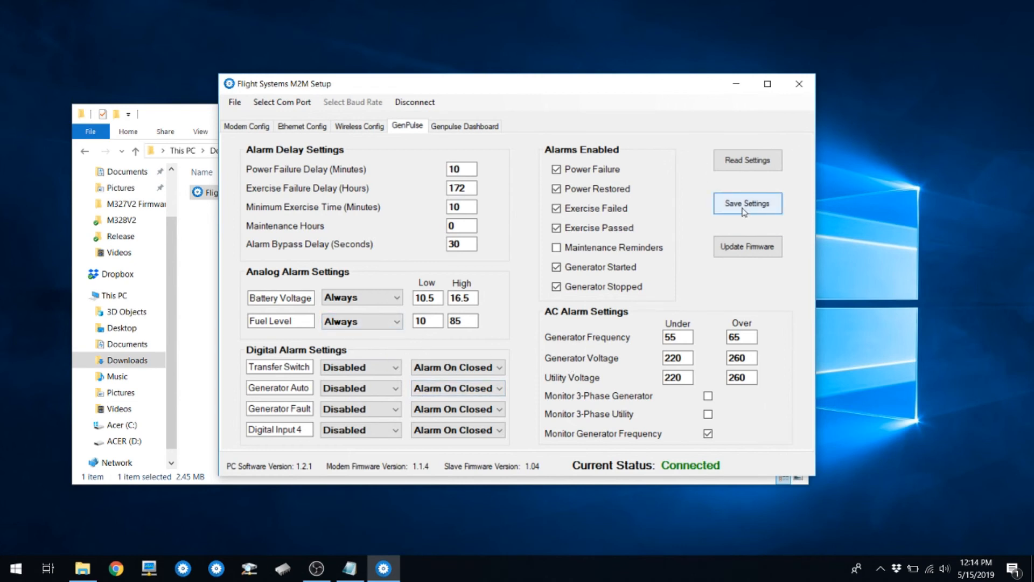
pyautogui.click(748, 203)
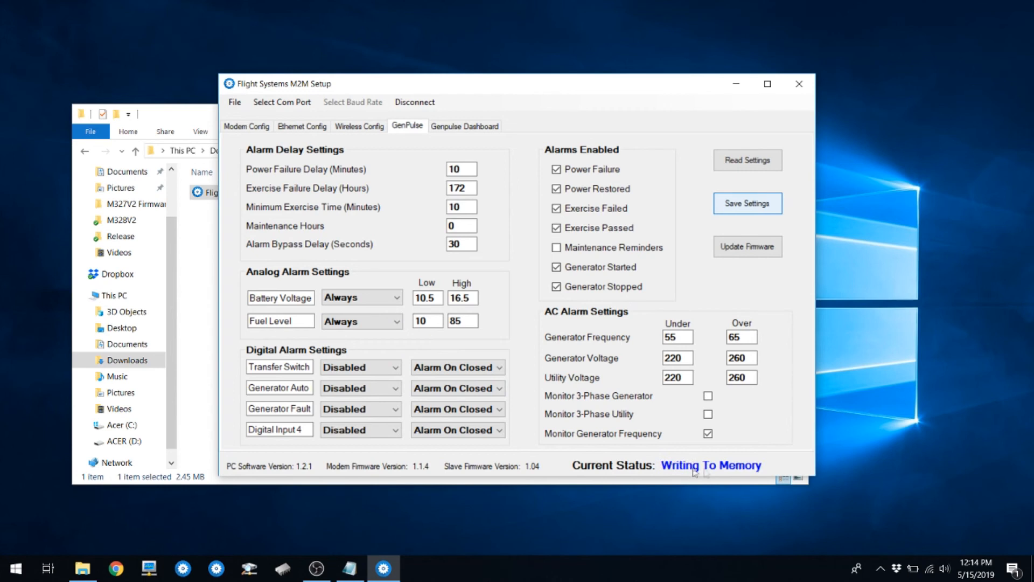